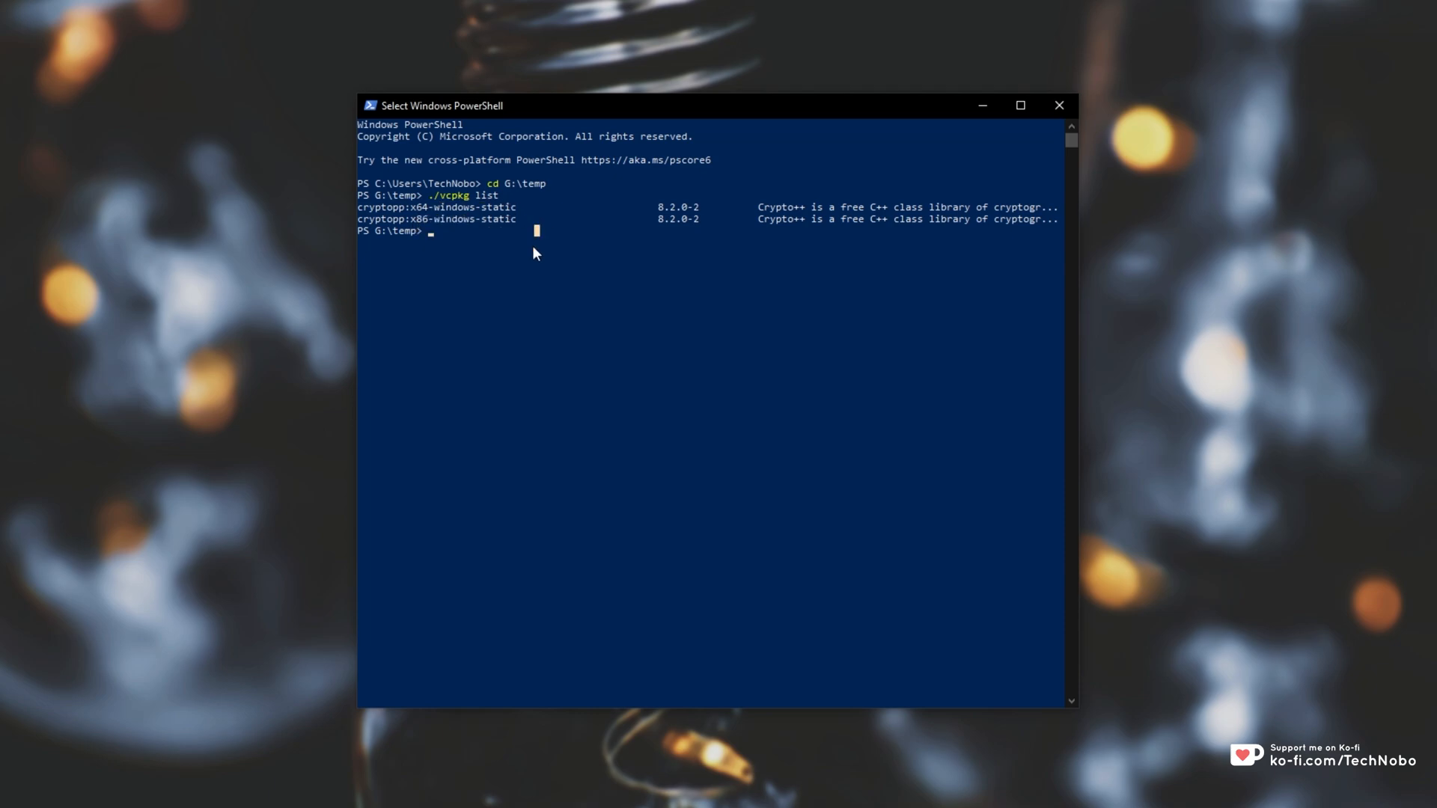
# Step: Run ./vcpkg search cryptopp after the failed reinstall, which returns no matching ports
pyautogui.write('./vcpkg remove cryptopp:x64-windows-static')
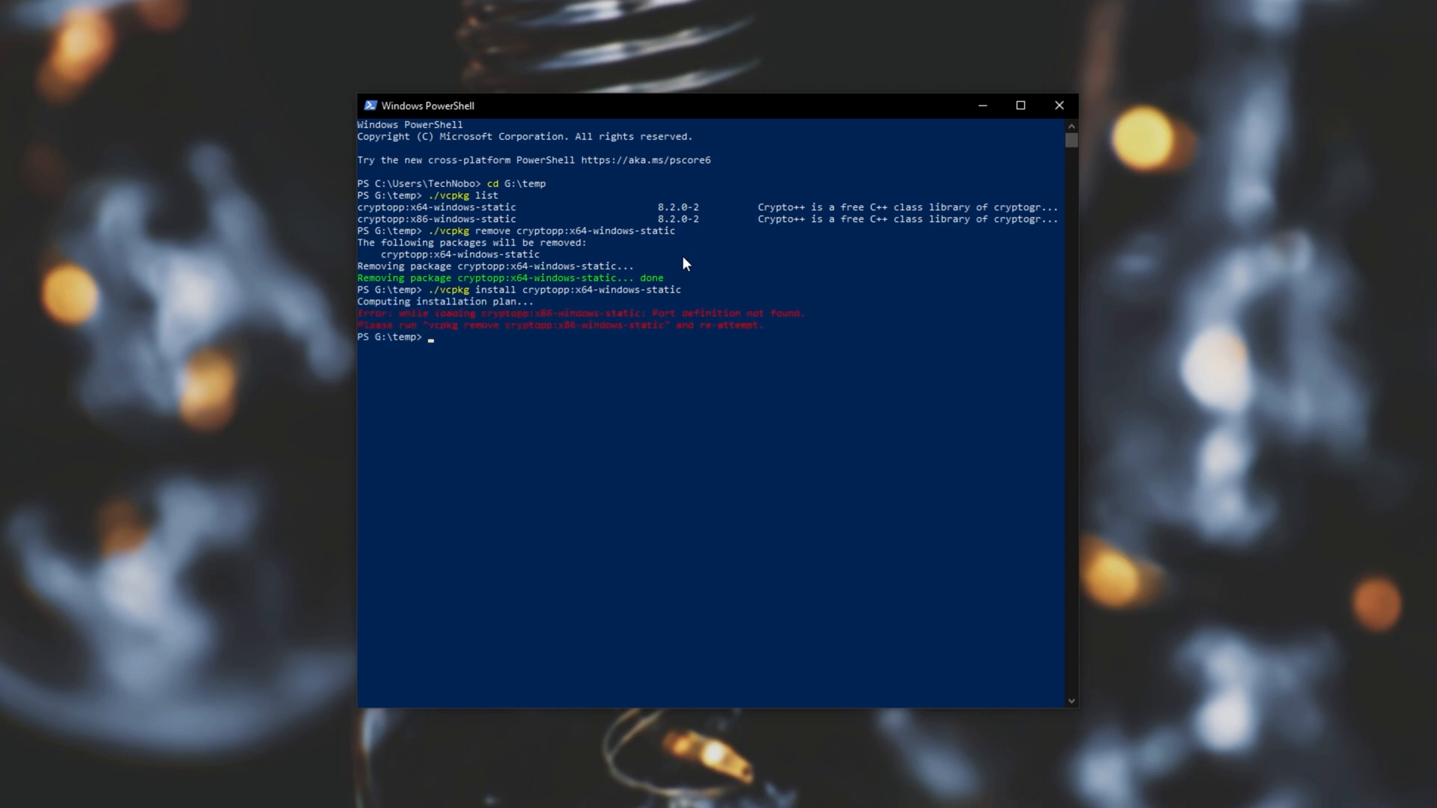
pyautogui.write('./vcpkg search')
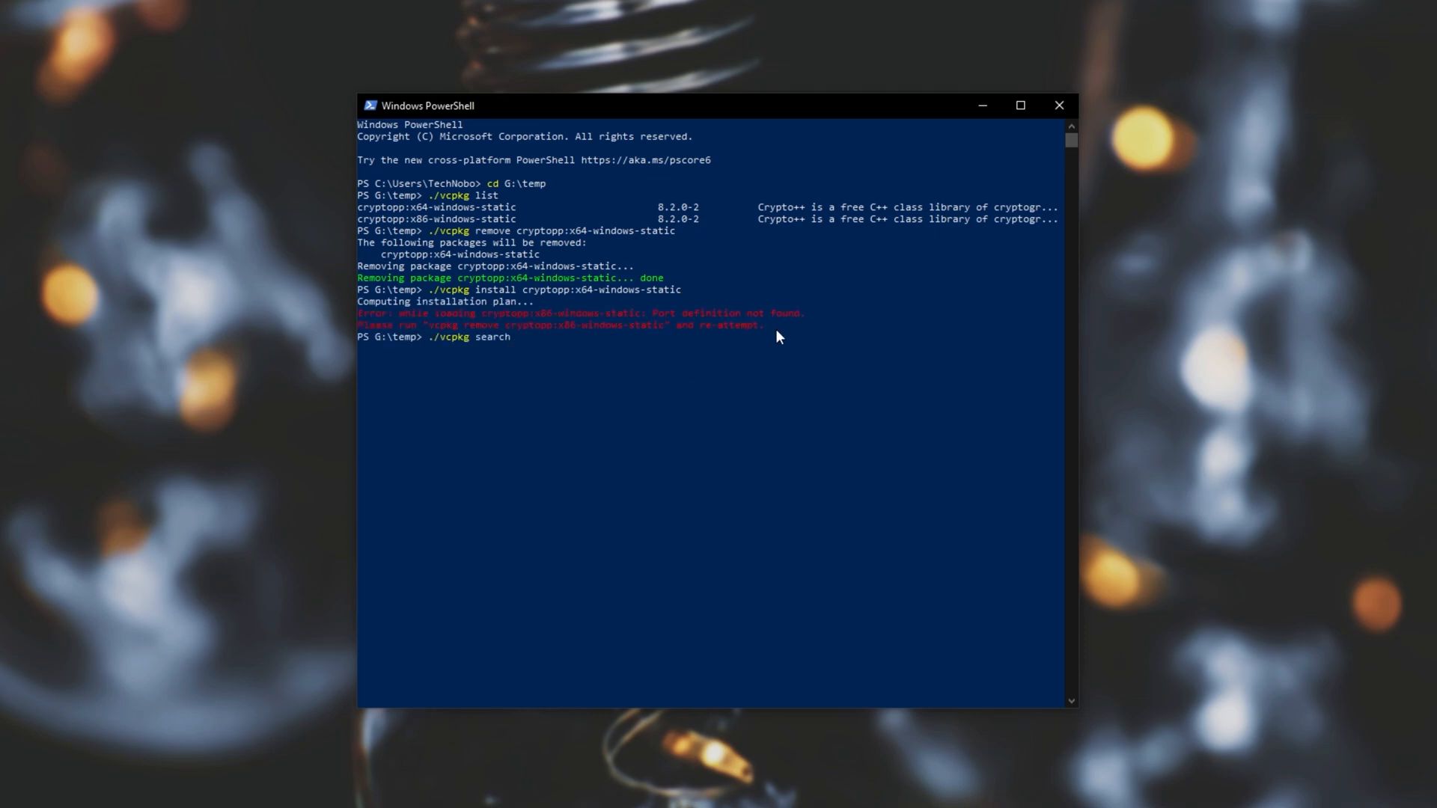
pyautogui.write('crpytopp')
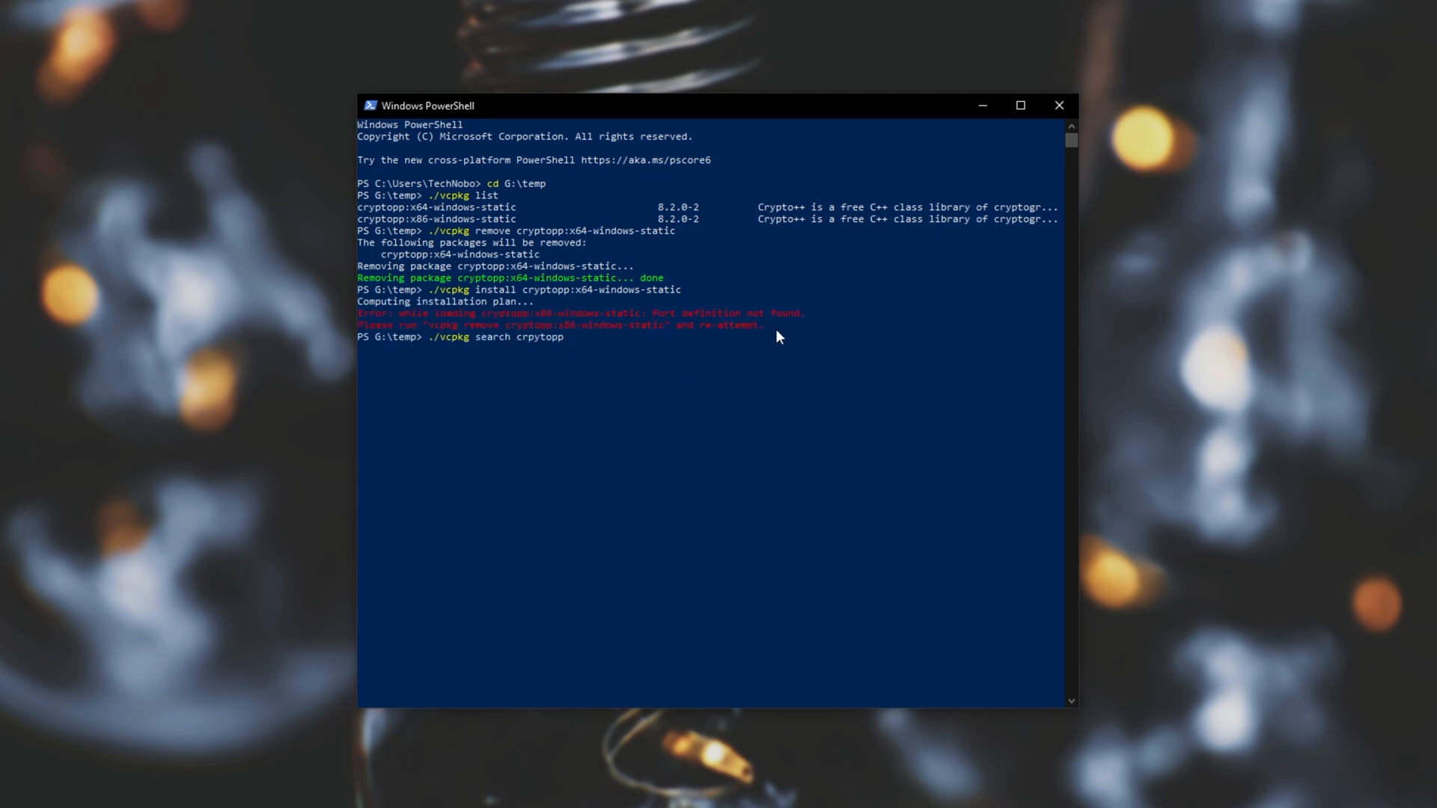
pyautogui.press('Return')
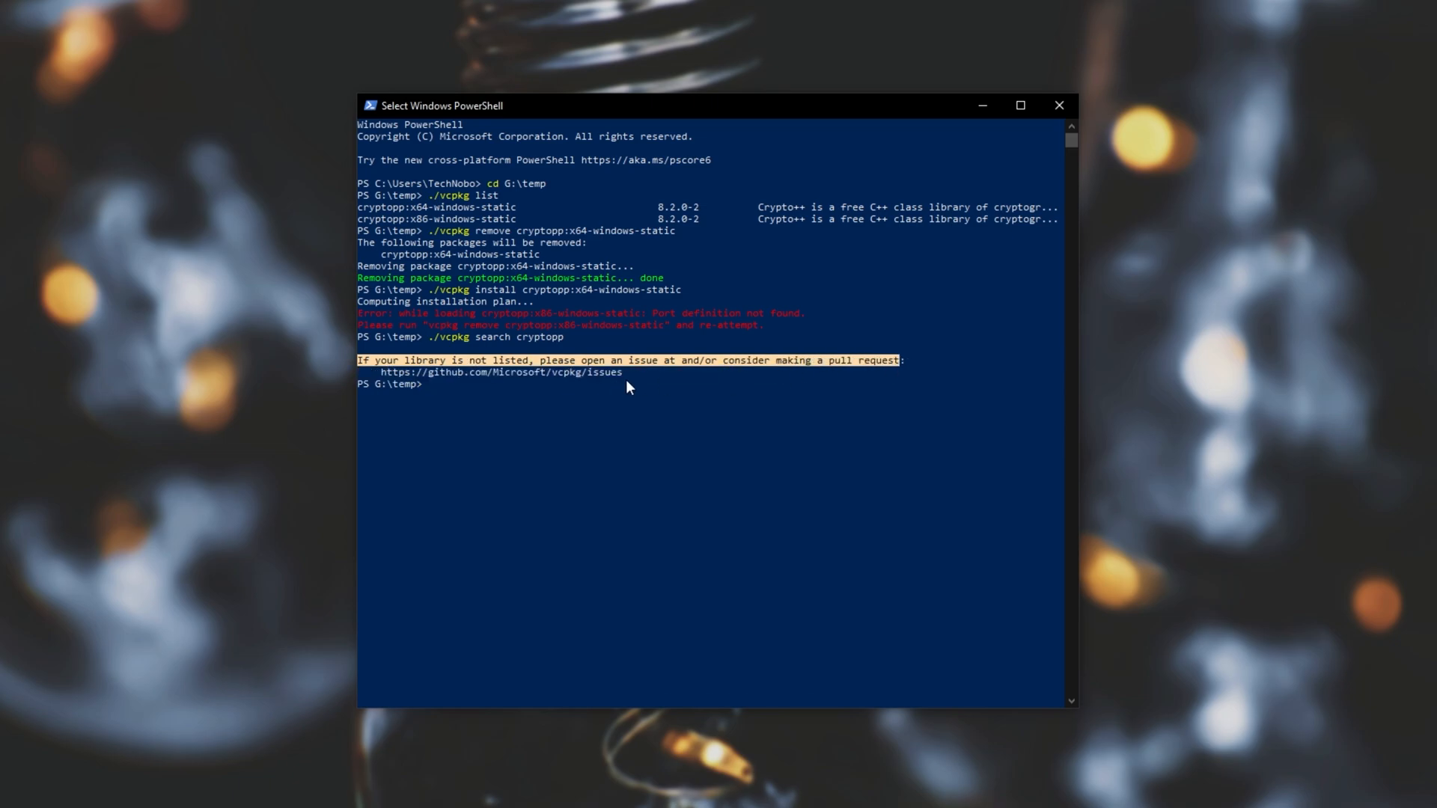
pyautogui.click(611, 375)
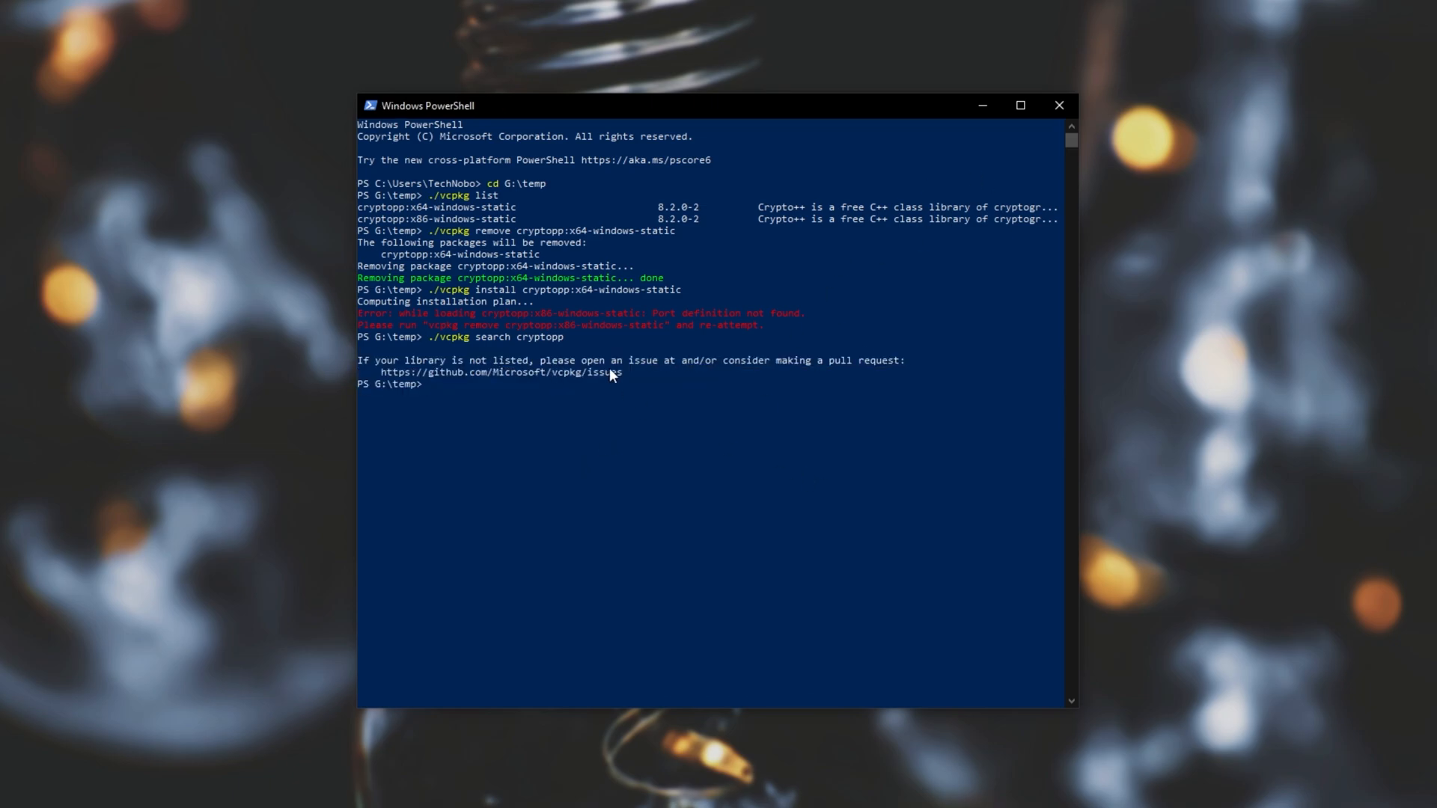
pyautogui.moveTo(839, 284)
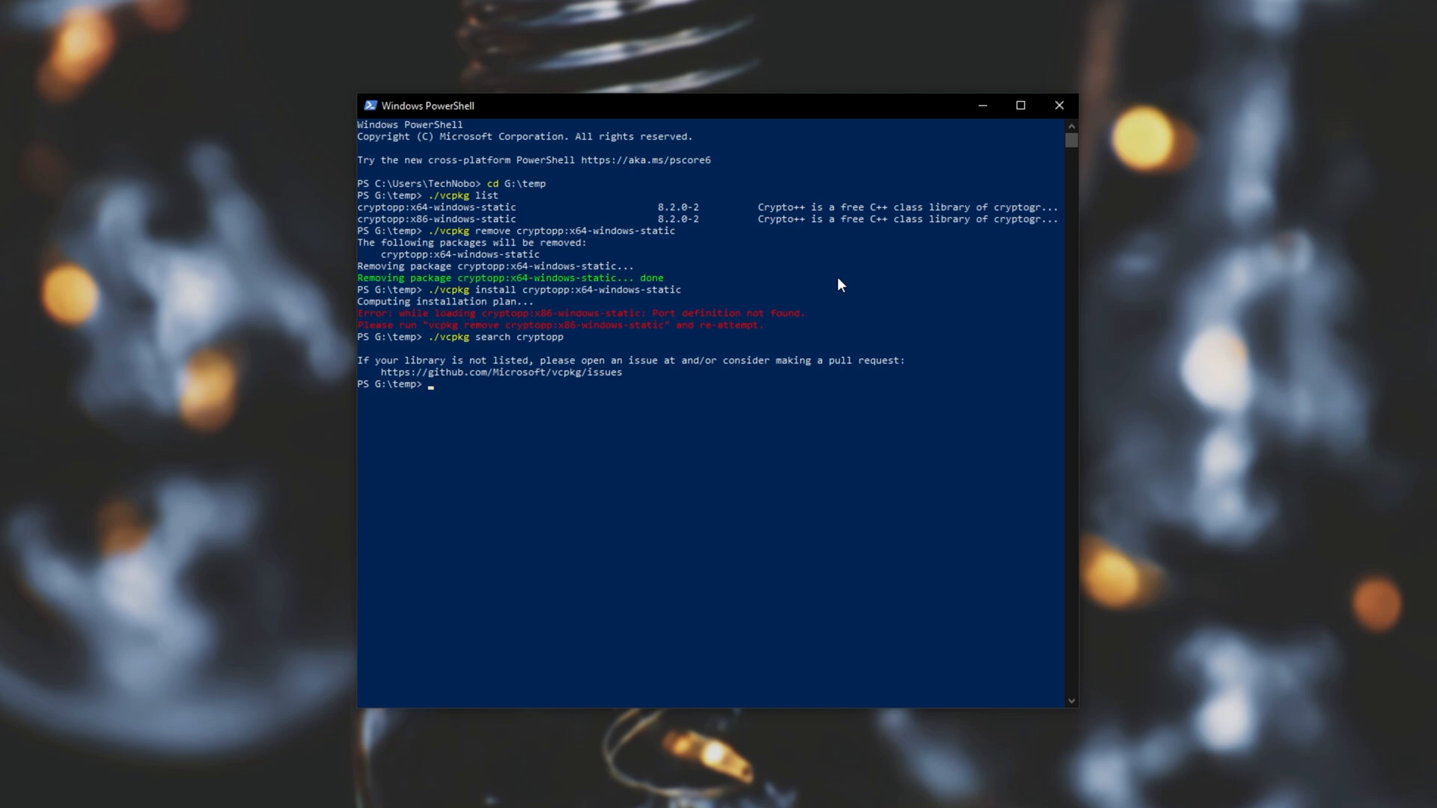
pyautogui.moveTo(578, 316)
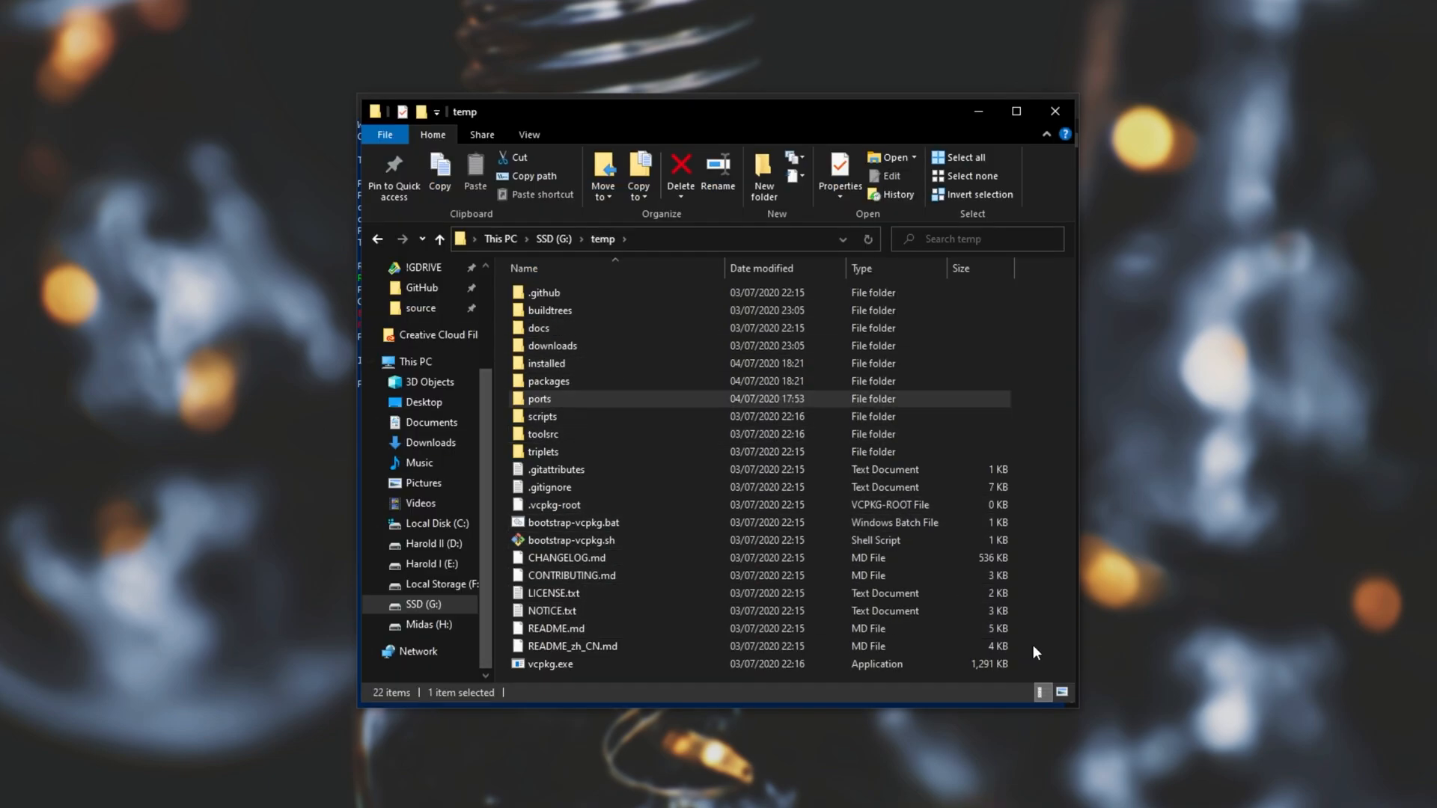
# Step: Browse G:\temp\ports down to the entries starting with cr, finding no cryptopp folder
pyautogui.click(550, 663)
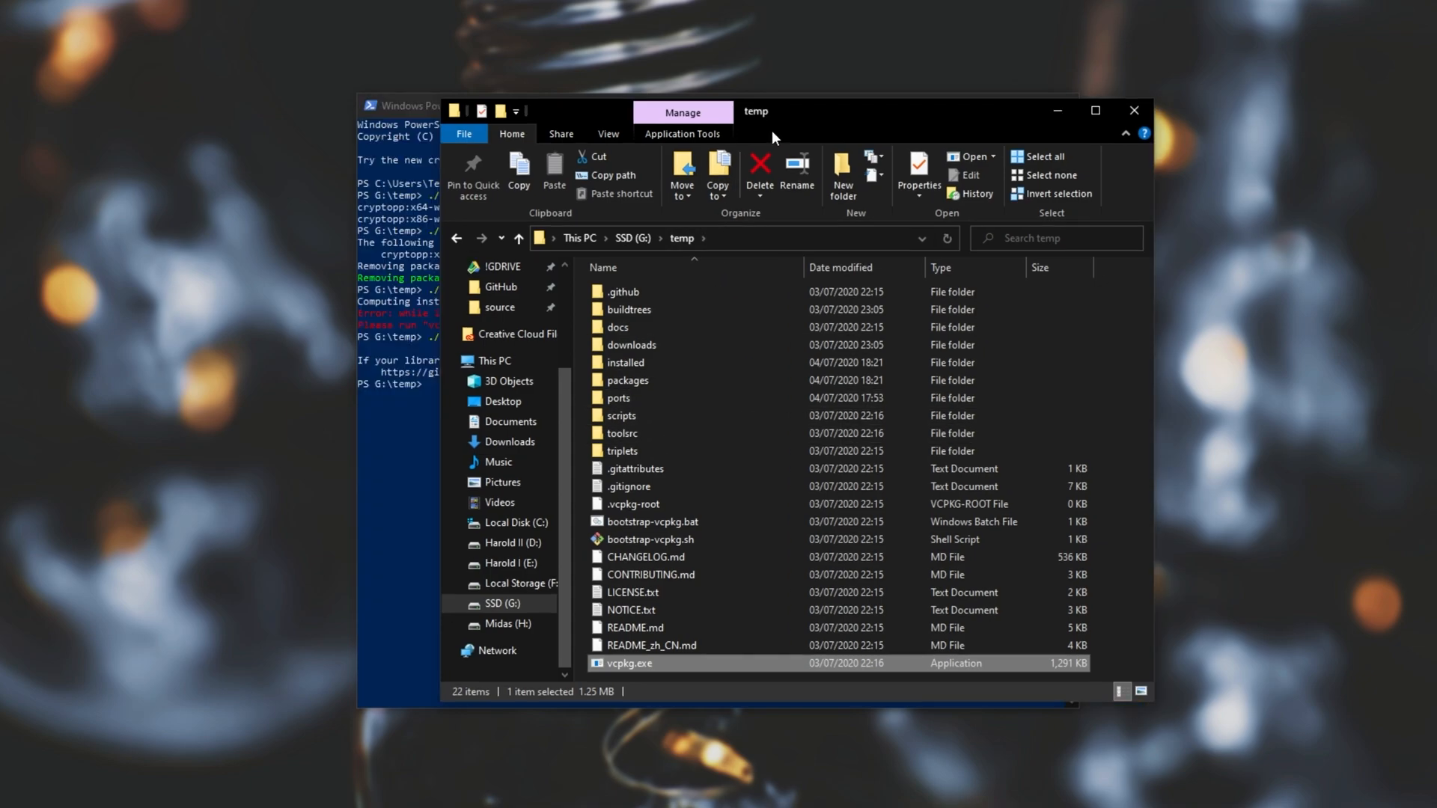
pyautogui.moveTo(871, 322)
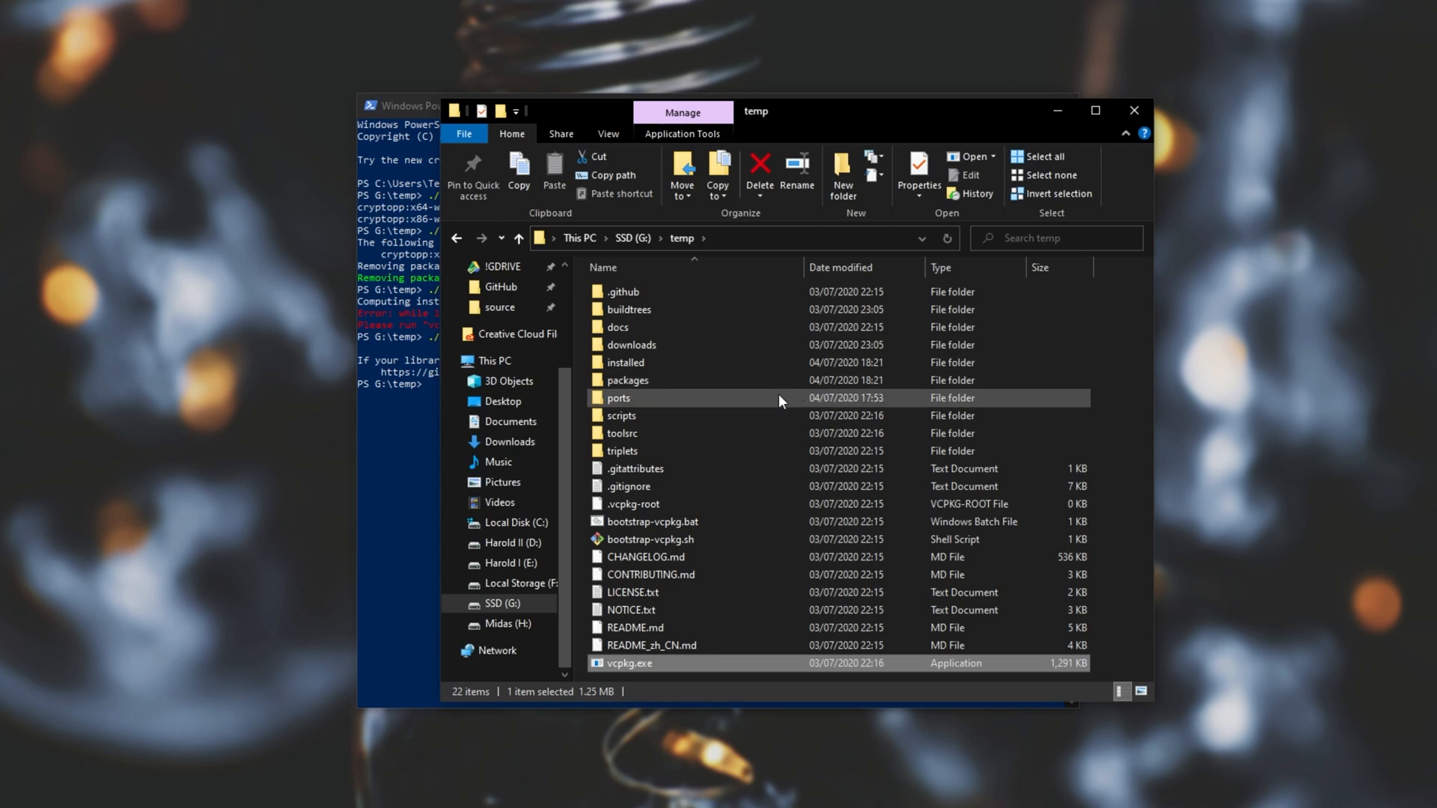
pyautogui.doubleClick(618, 398)
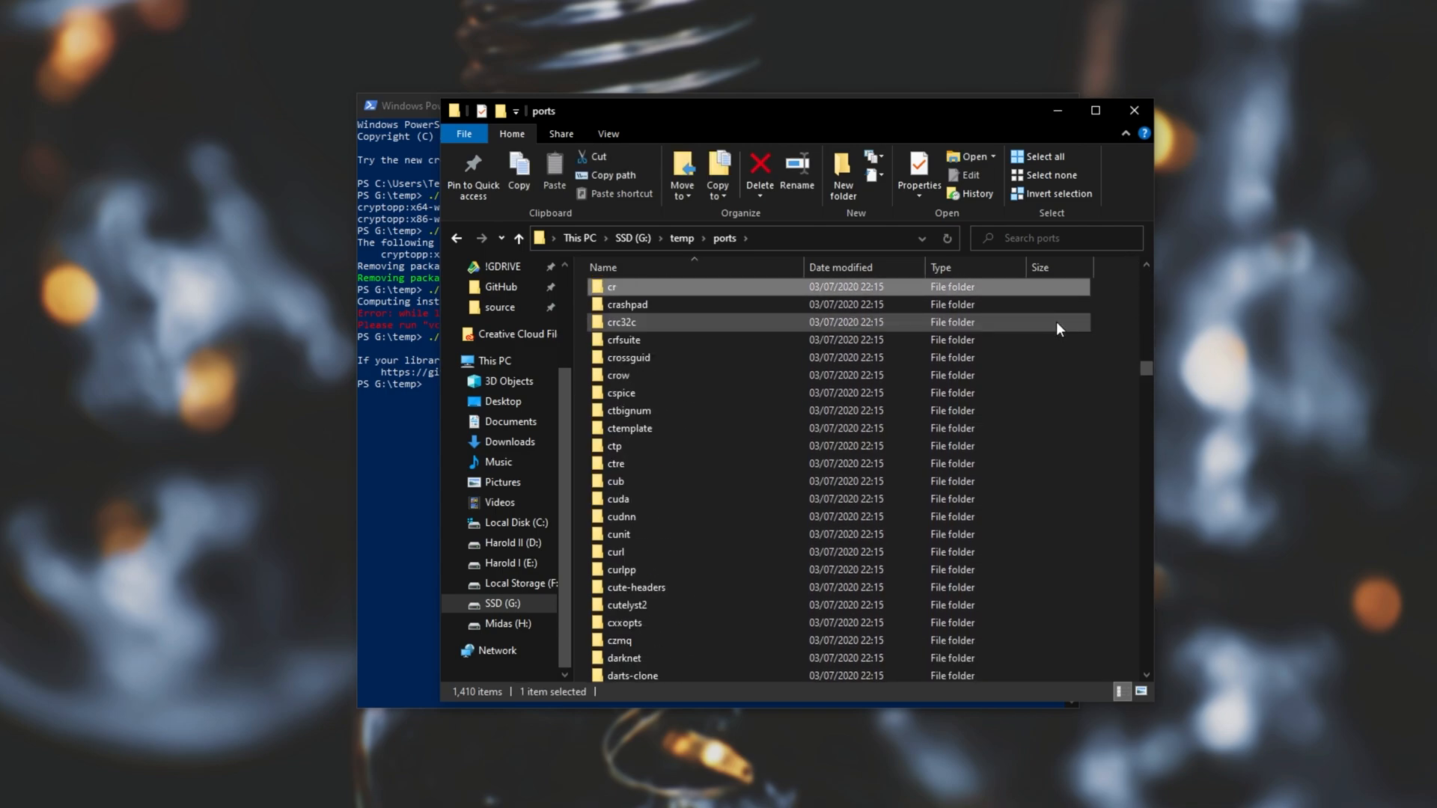
pyautogui.scroll(-3)
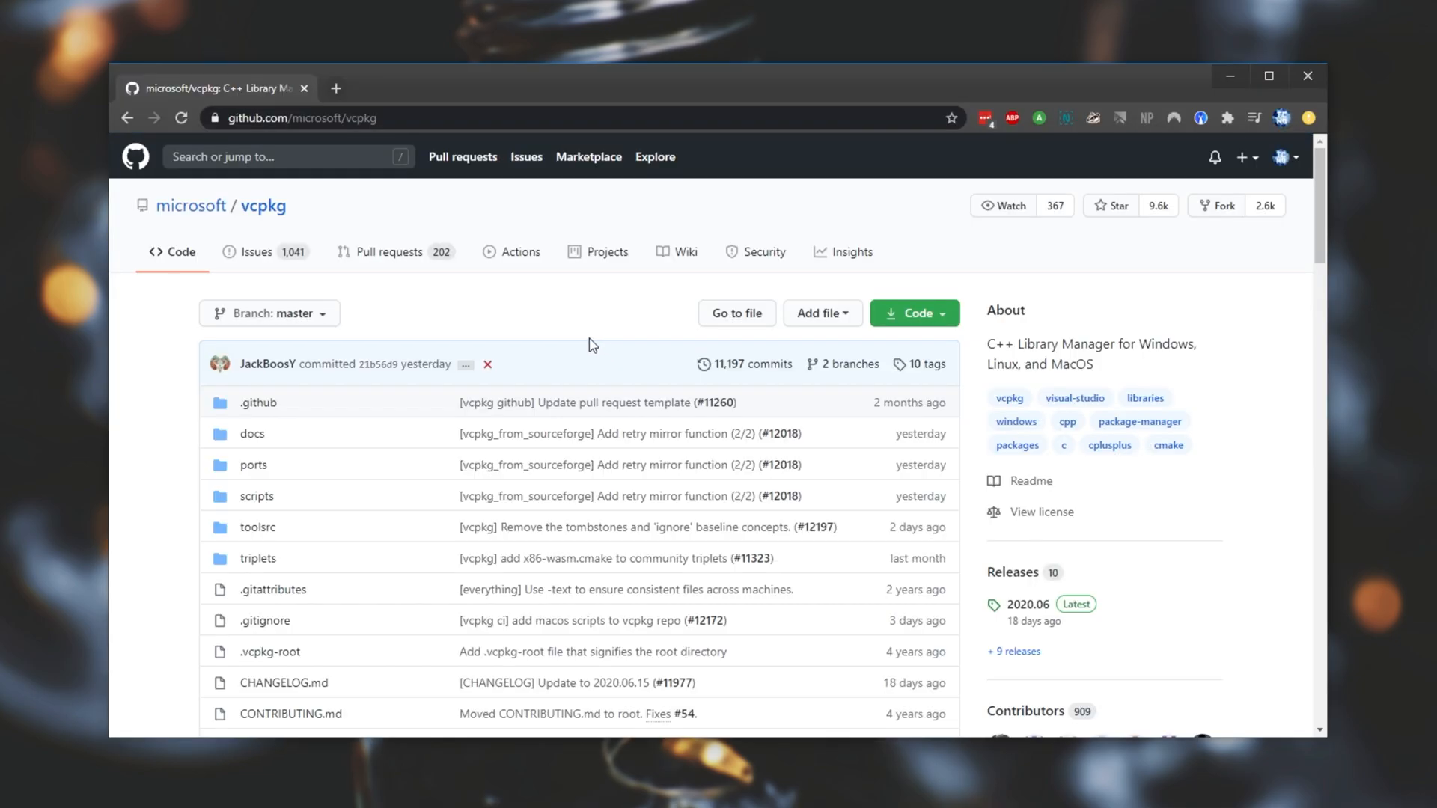
# Step: Browse to ports/cryptopp in the microsoft/vcpkg repository and place the browser beside File Explorer
pyautogui.click(253, 464)
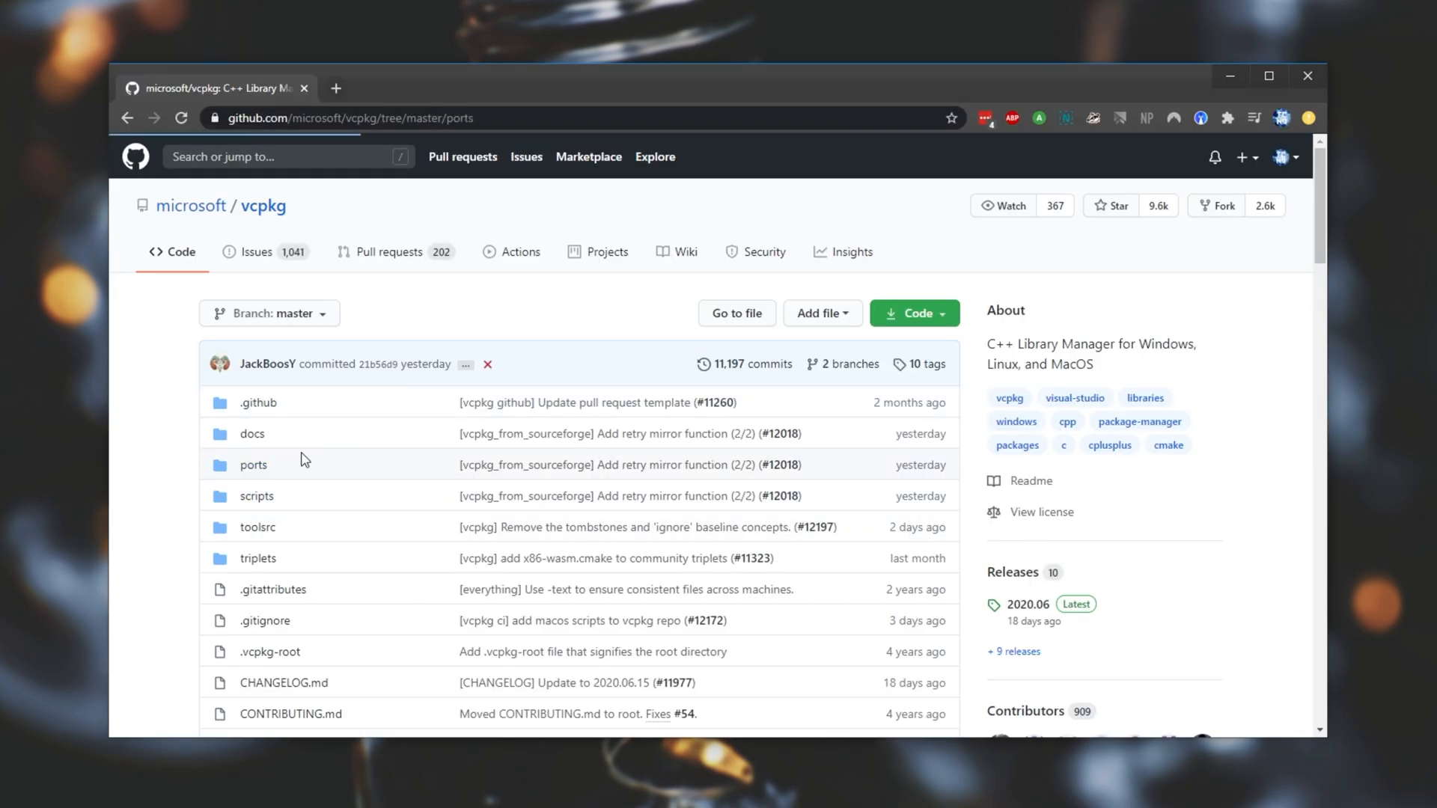
pyautogui.click(254, 464)
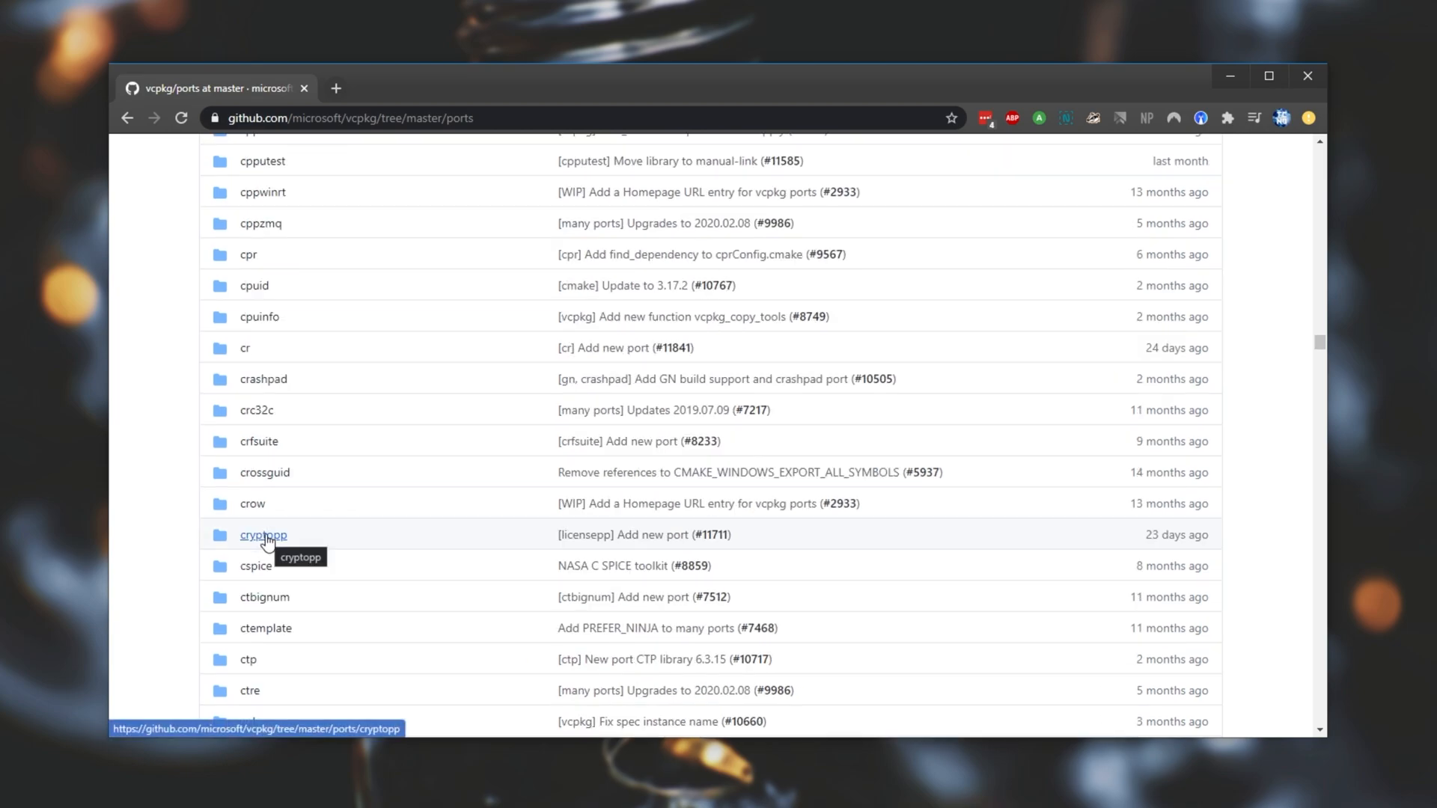
pyautogui.click(264, 536)
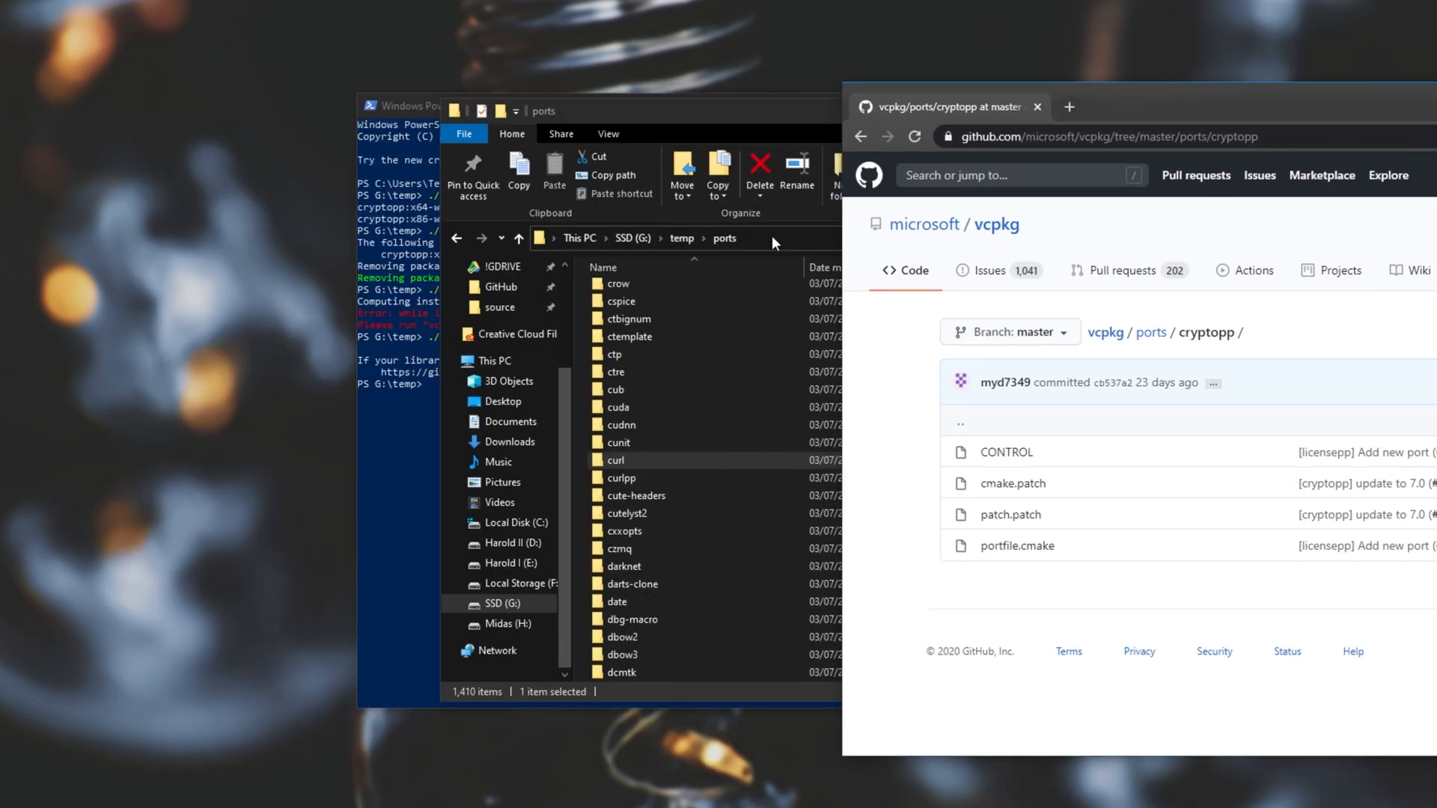
pyautogui.click(608, 133)
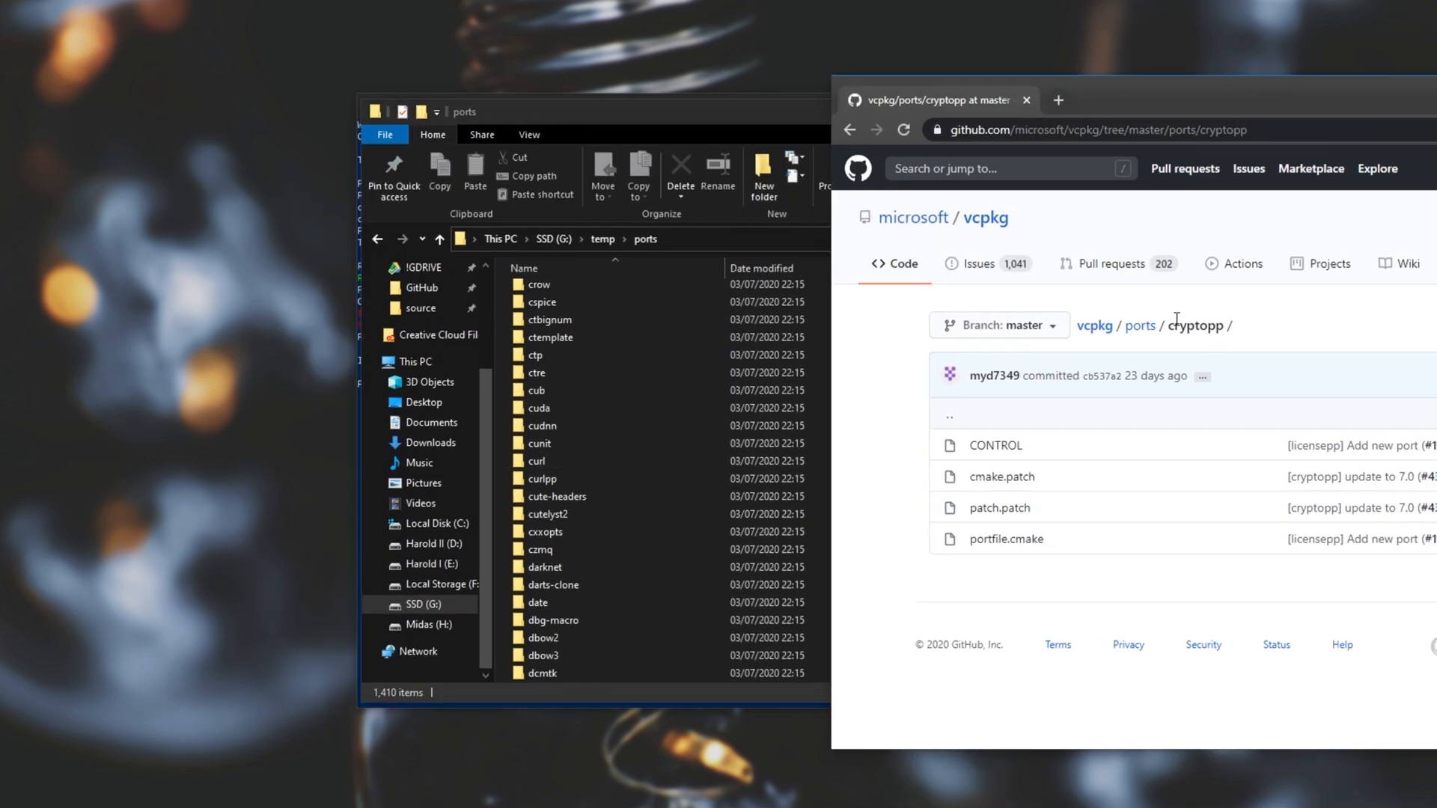
pyautogui.click(540, 479)
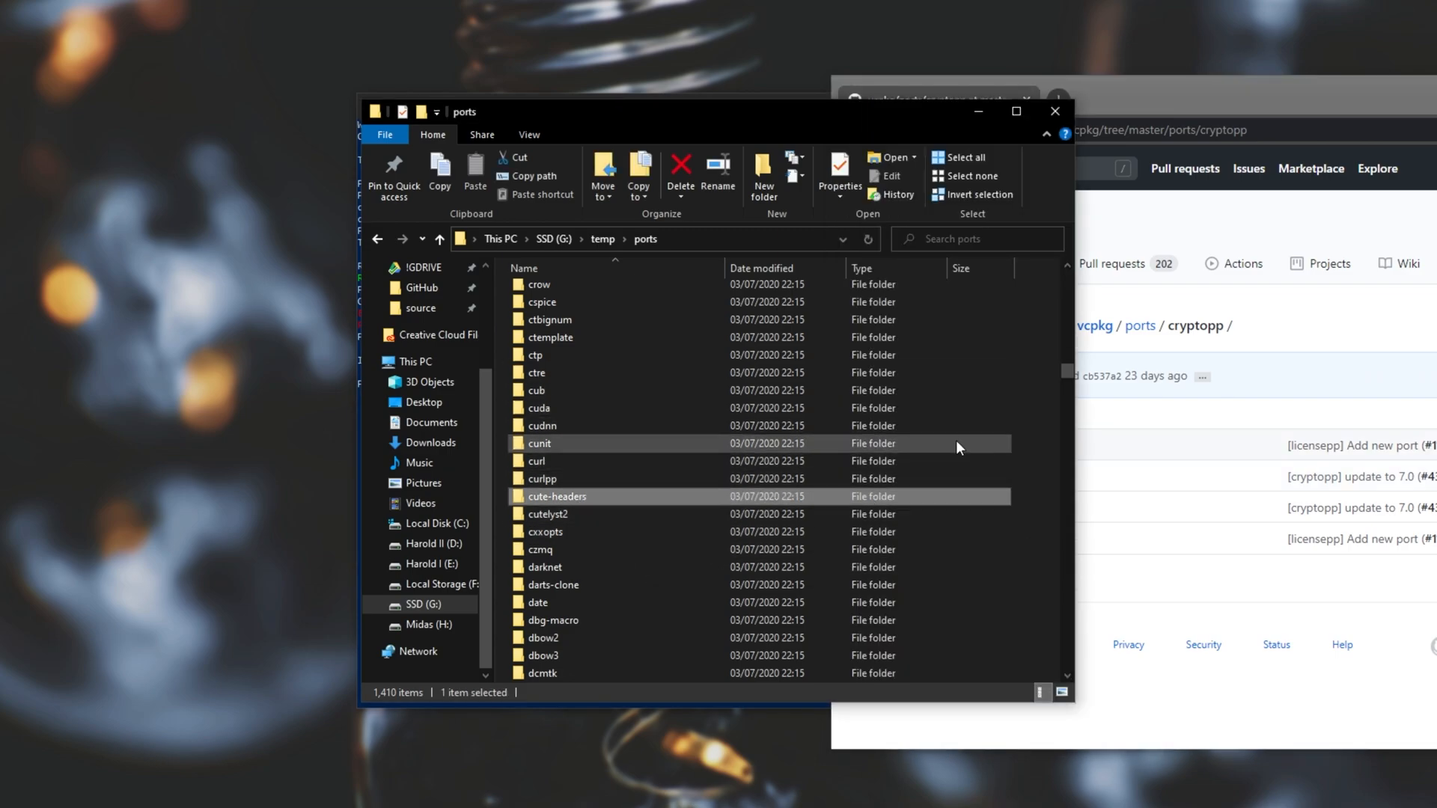
# Step: Create a new folder named cryptopp inside G:\temp\ports and enter it
pyautogui.click(765, 173)
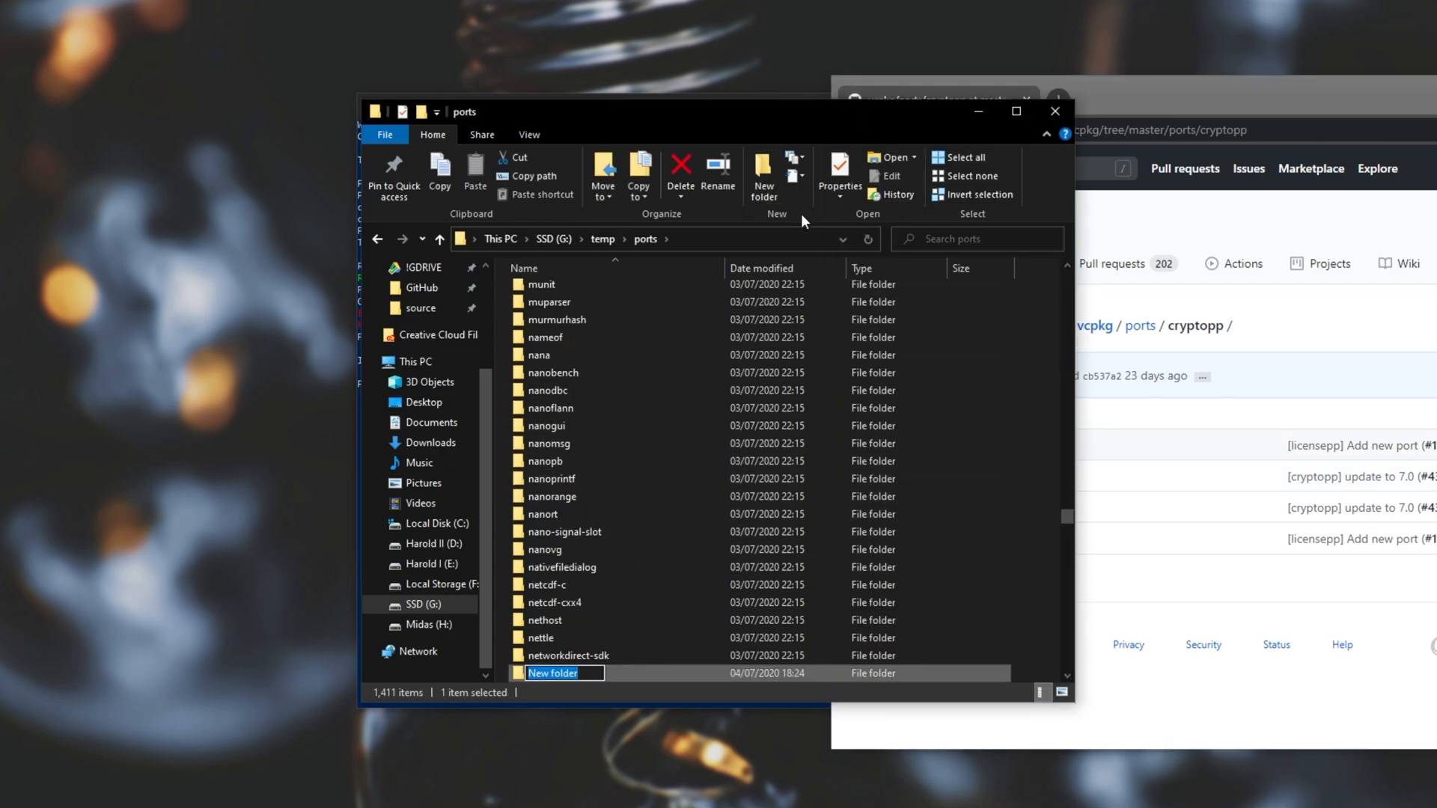
pyautogui.write('cryptopp')
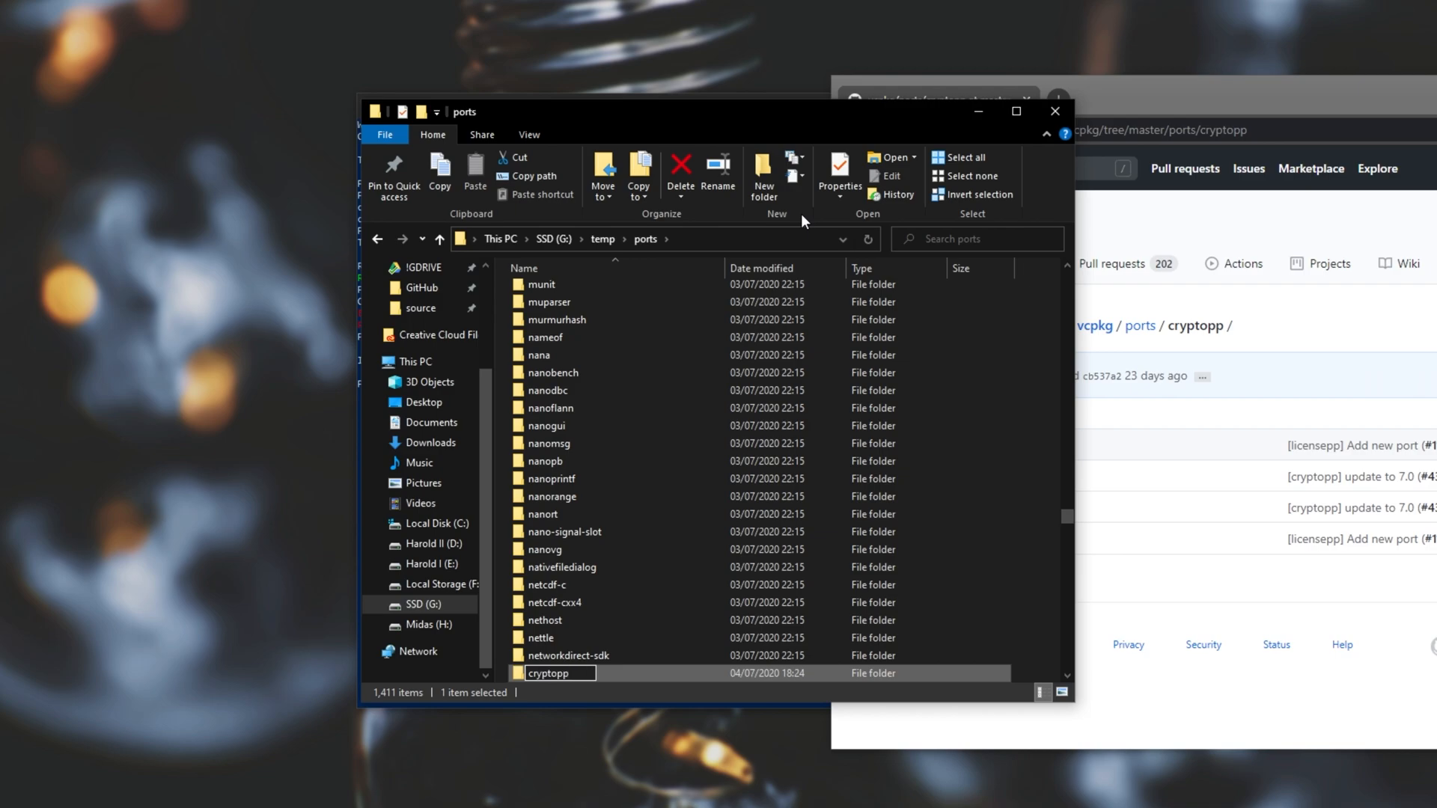
pyautogui.doubleClick(549, 672)
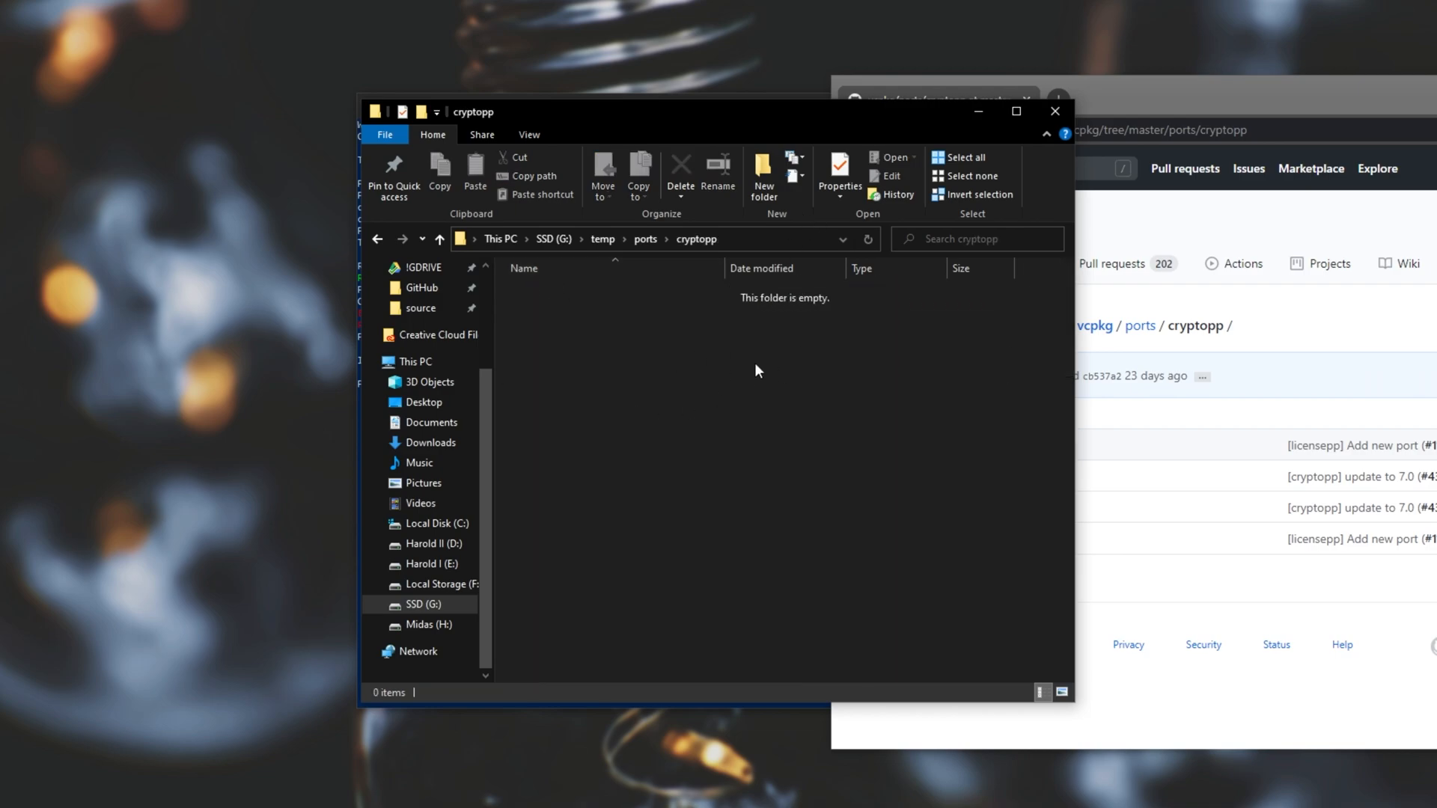
pyautogui.moveTo(1314, 105)
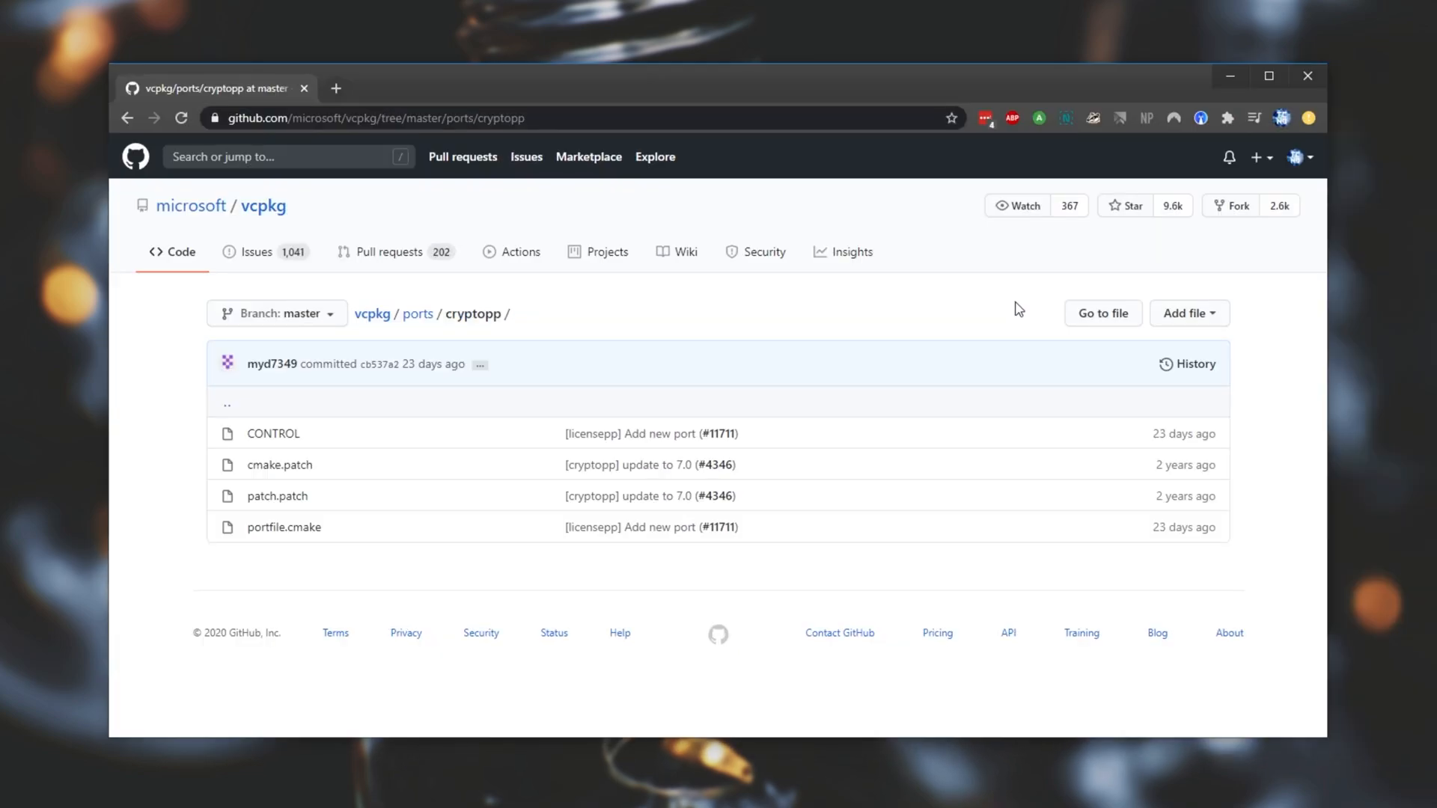
pyautogui.moveTo(1069, 438)
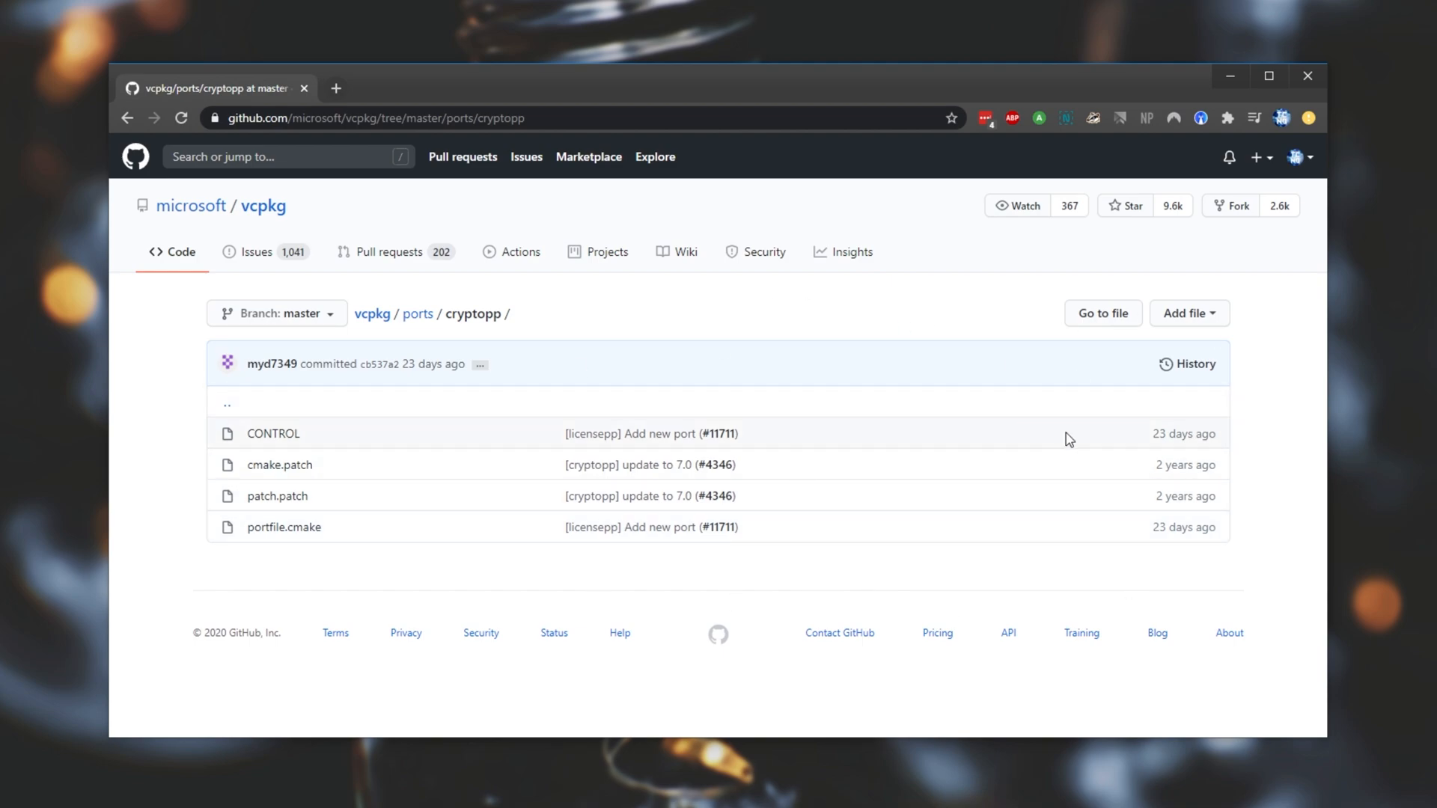
pyautogui.moveTo(670, 270)
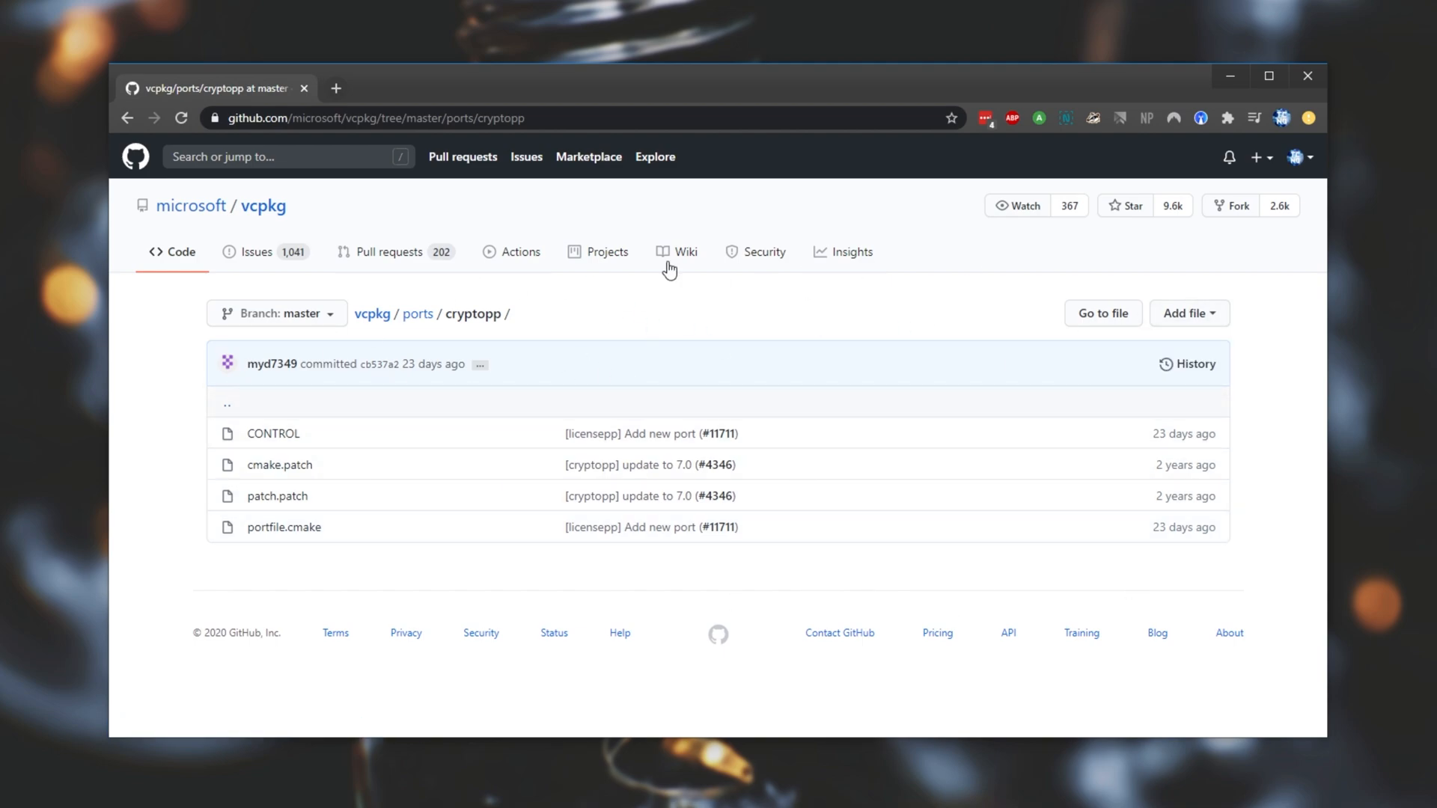
pyautogui.moveTo(280, 464)
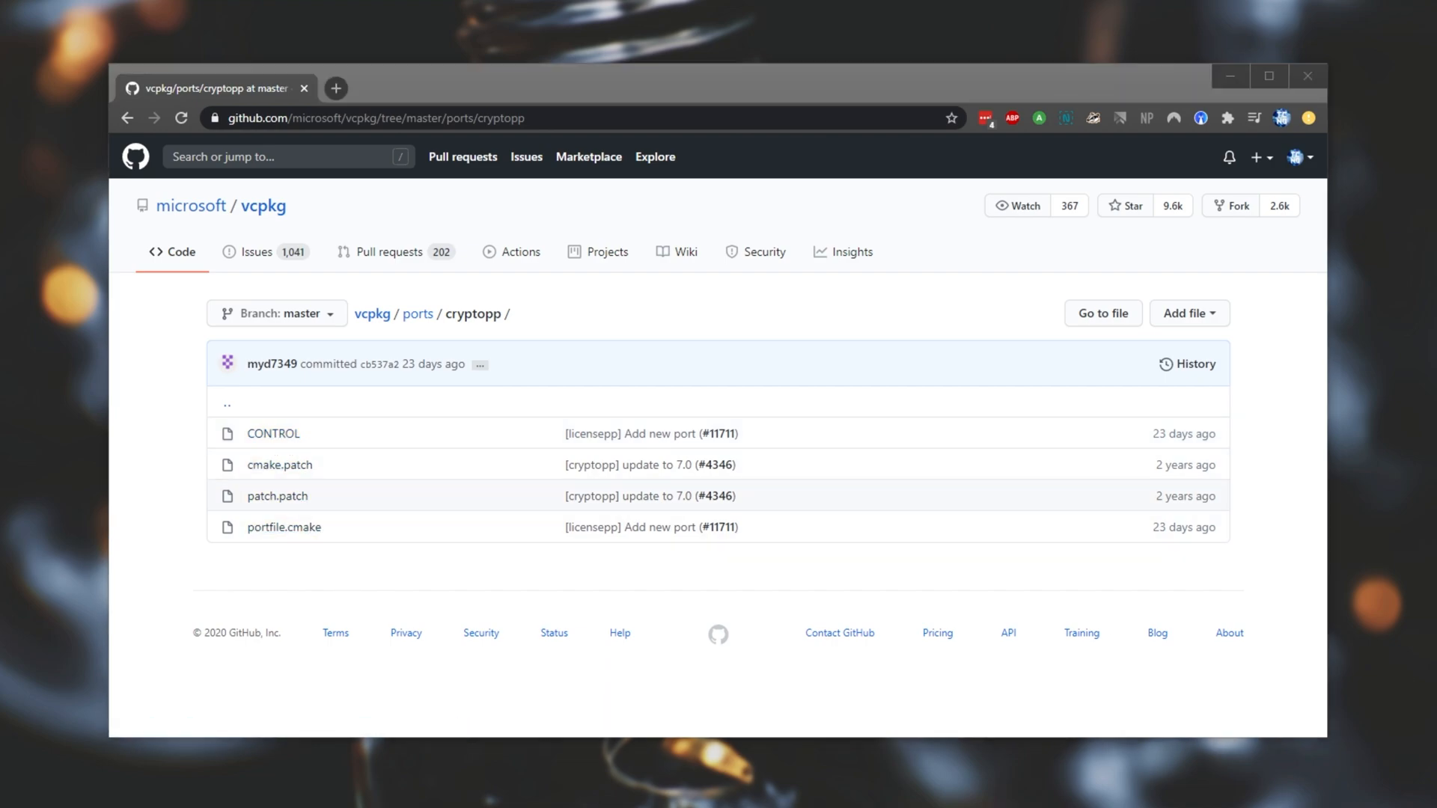
# Step: Start a new browser tab for DownGit next to the cryptopp ports page
pyautogui.click(336, 89)
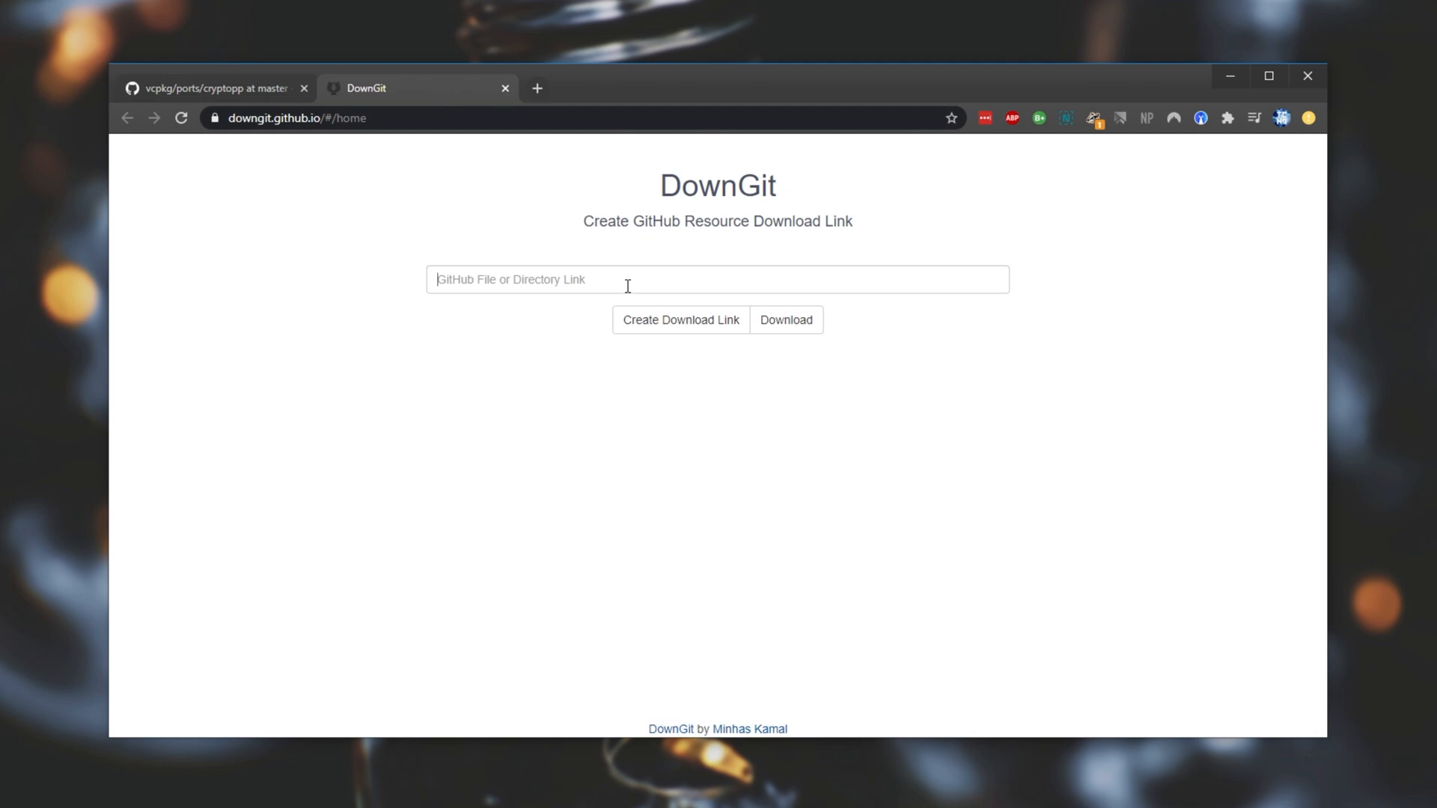
pyautogui.write('https://github.com/microsoft/vcpkg/tree/master/ports/cryptopp')
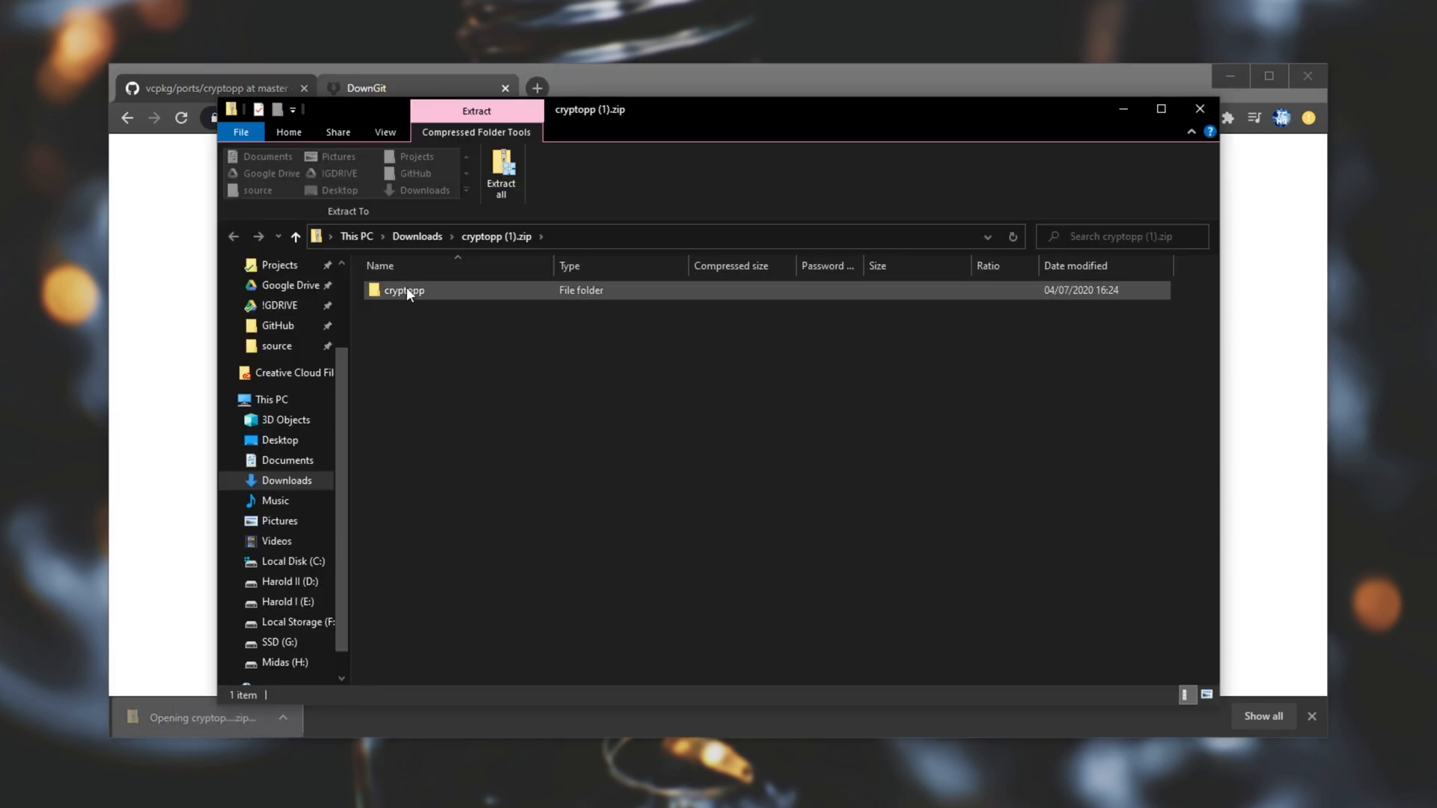
# Step: Take CONTROL, cmake.patch, patch.patch and portfile.cmake from the zip into ports\cryptopp, then return to PowerShell
pyautogui.doubleClick(403, 290)
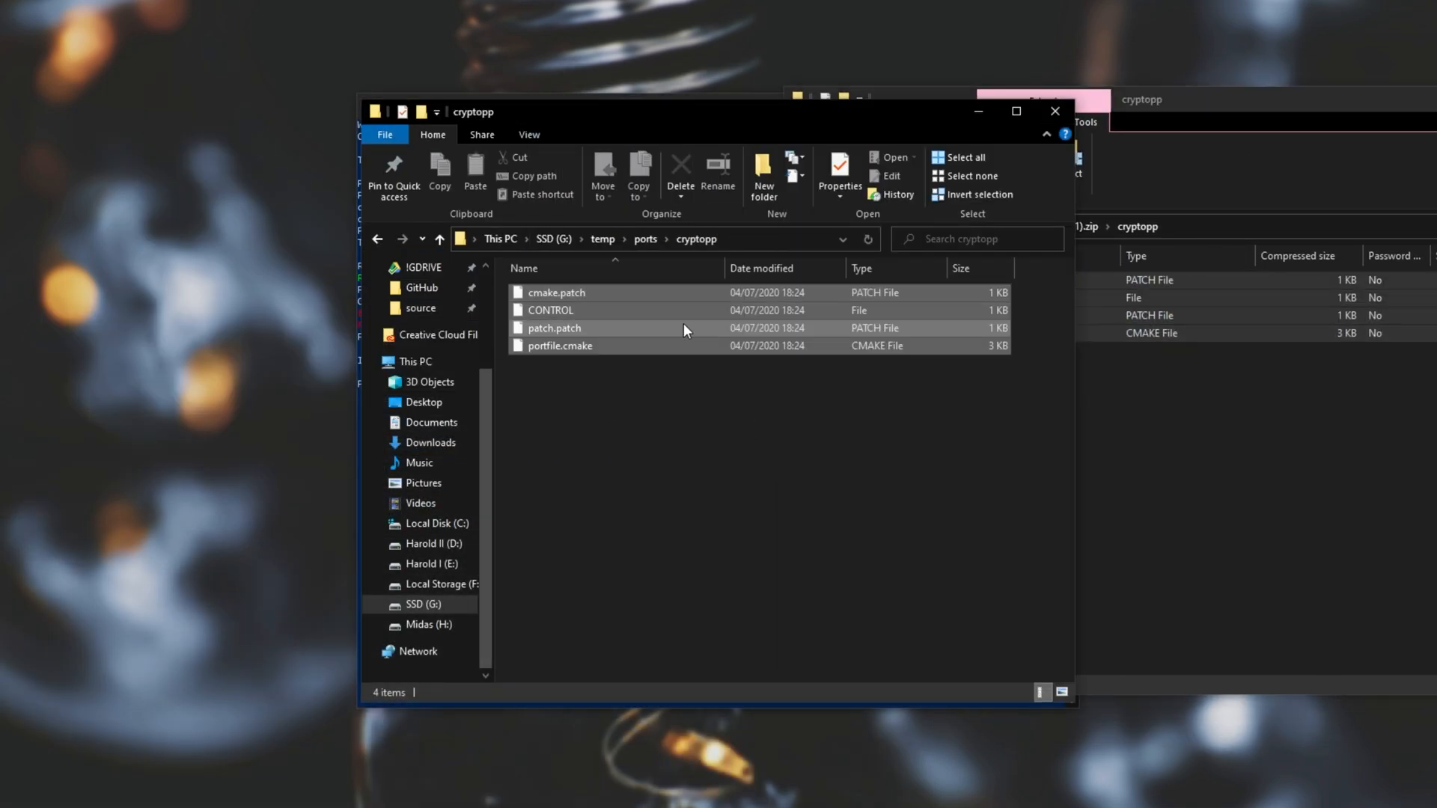
pyautogui.click(646, 238)
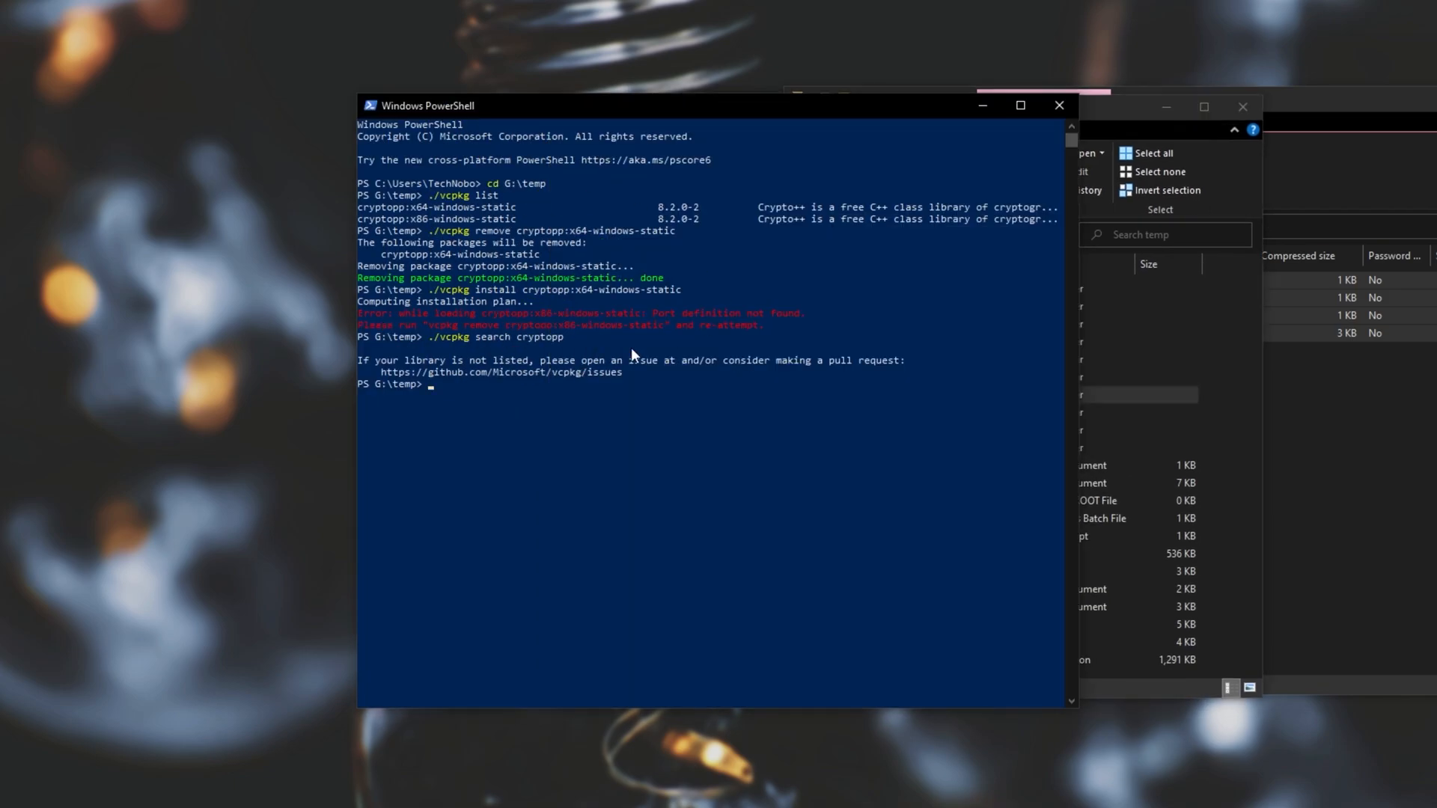
# Step: Rerun ./vcpkg search cryptopp, now listing cryptopp 8.2.0-2 with its pem-pack feature
pyautogui.press('Return')
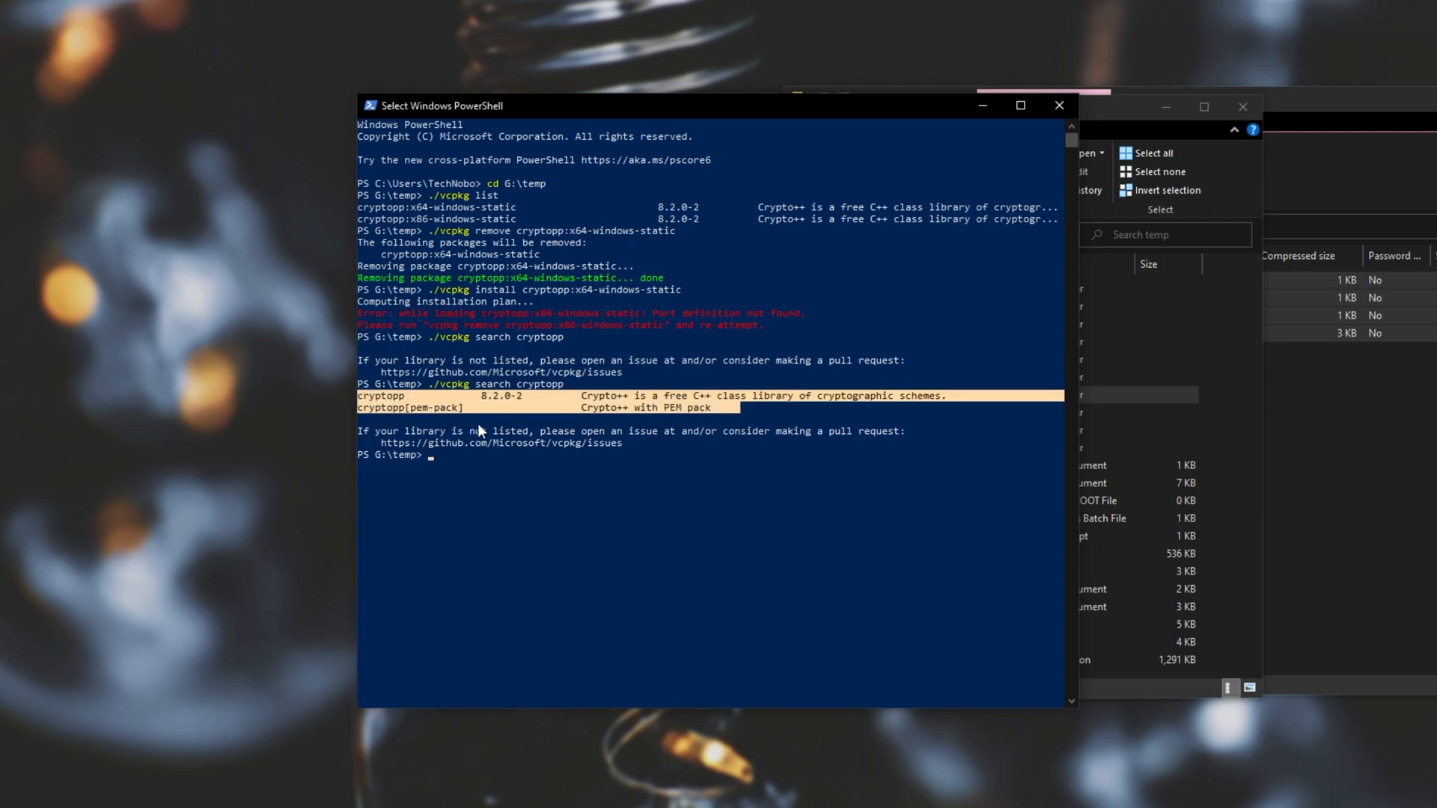
pyautogui.moveTo(665, 286)
pyautogui.write('./vcpkg install cryptopp:x64-windows-static')
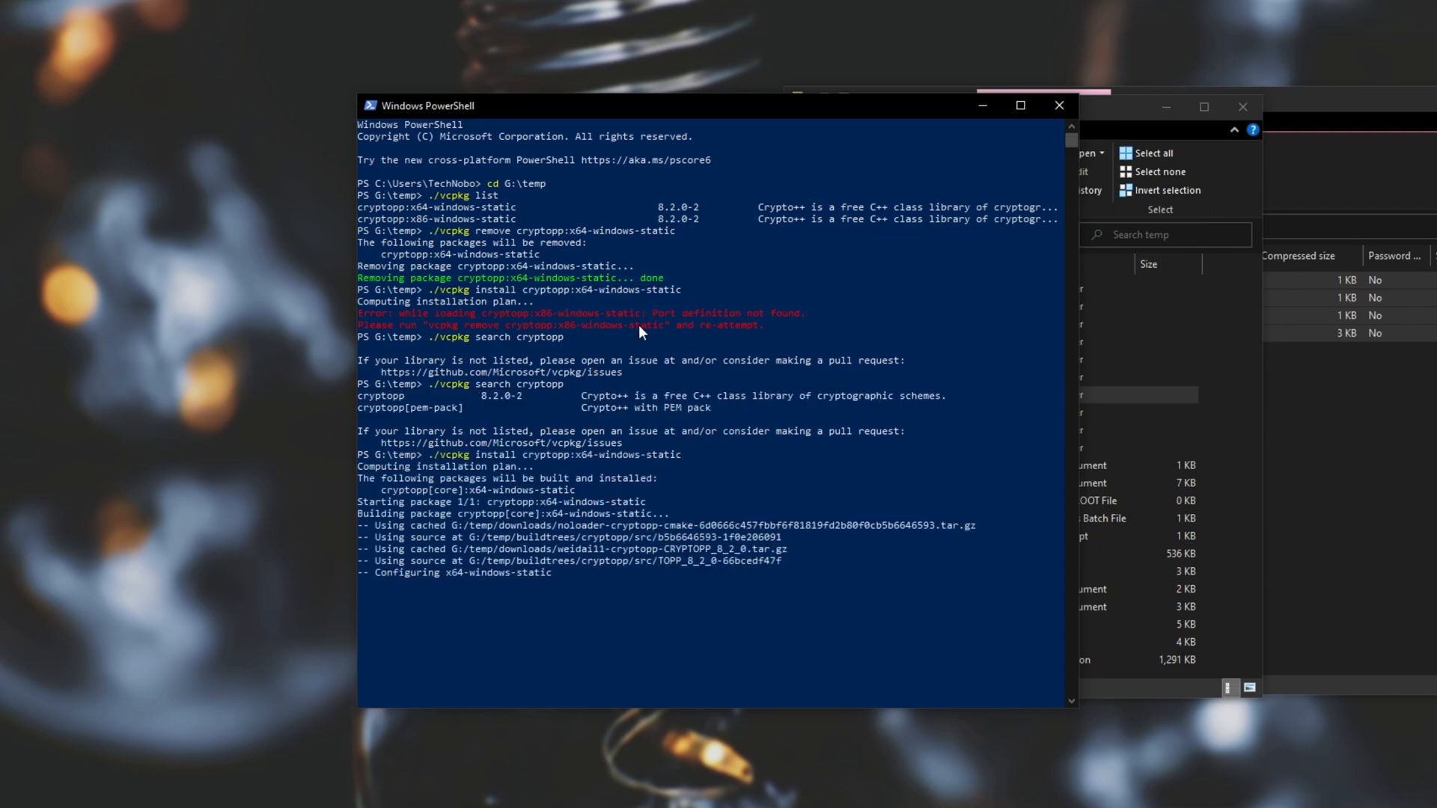
pyautogui.moveTo(720, 284)
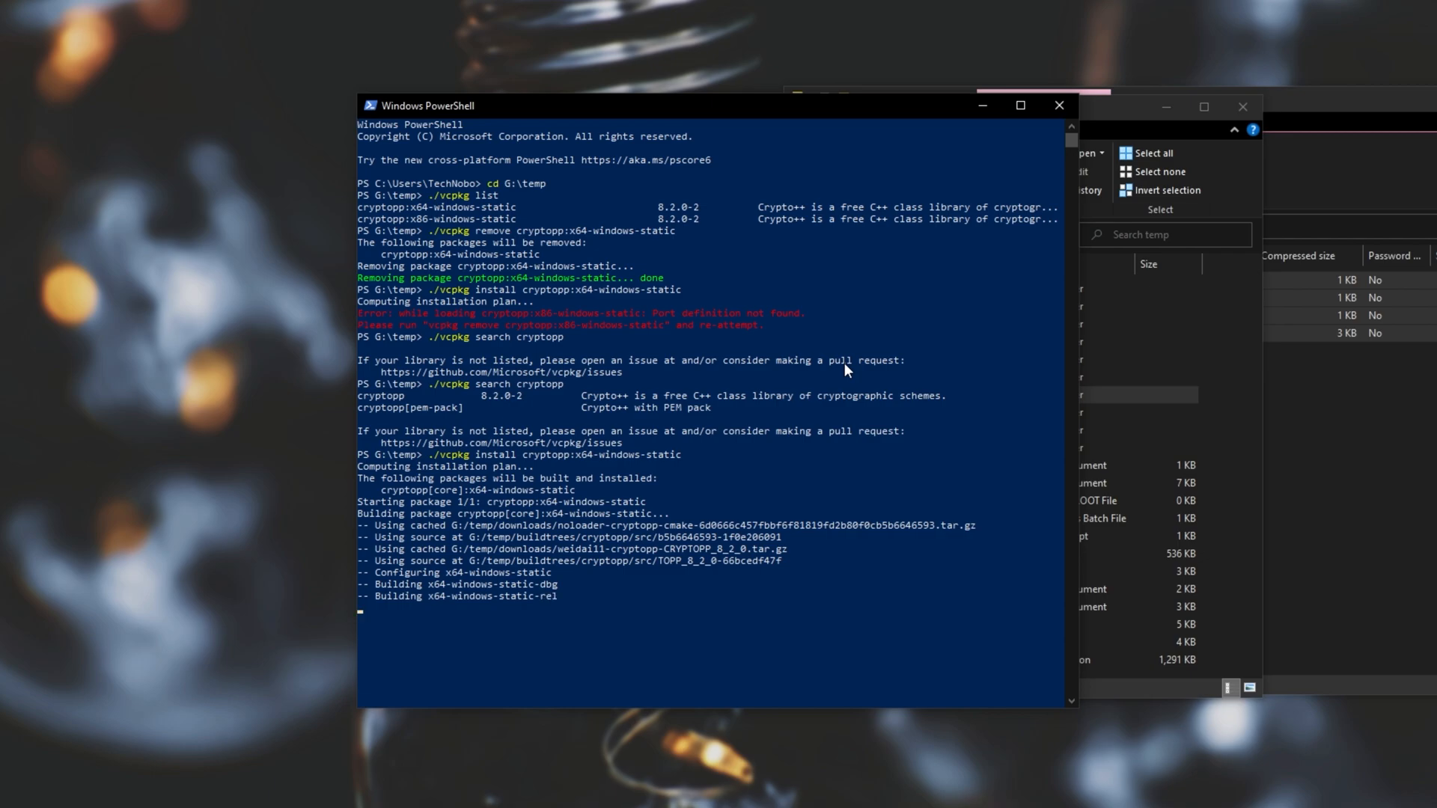
pyautogui.moveTo(644, 517)
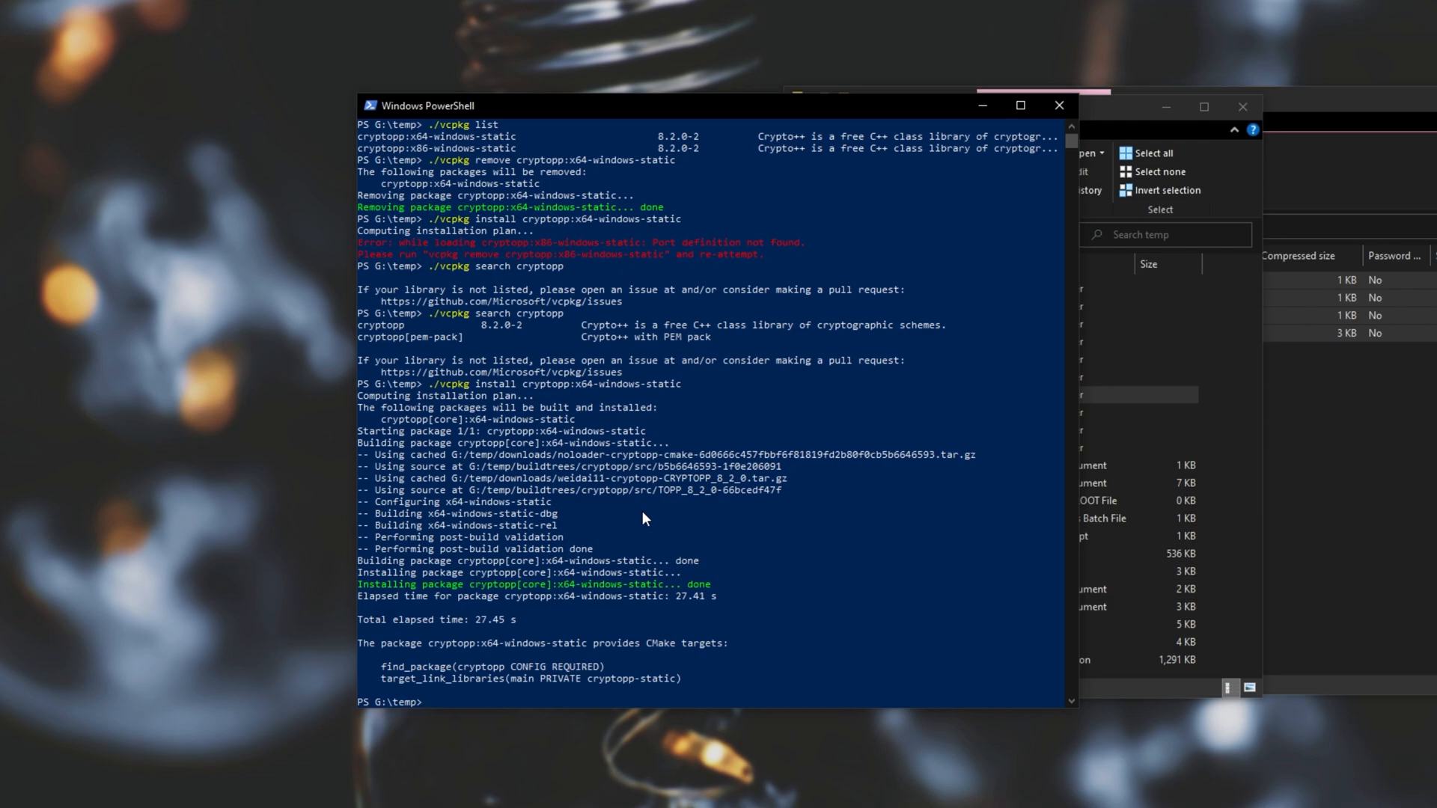
pyautogui.moveTo(703, 486)
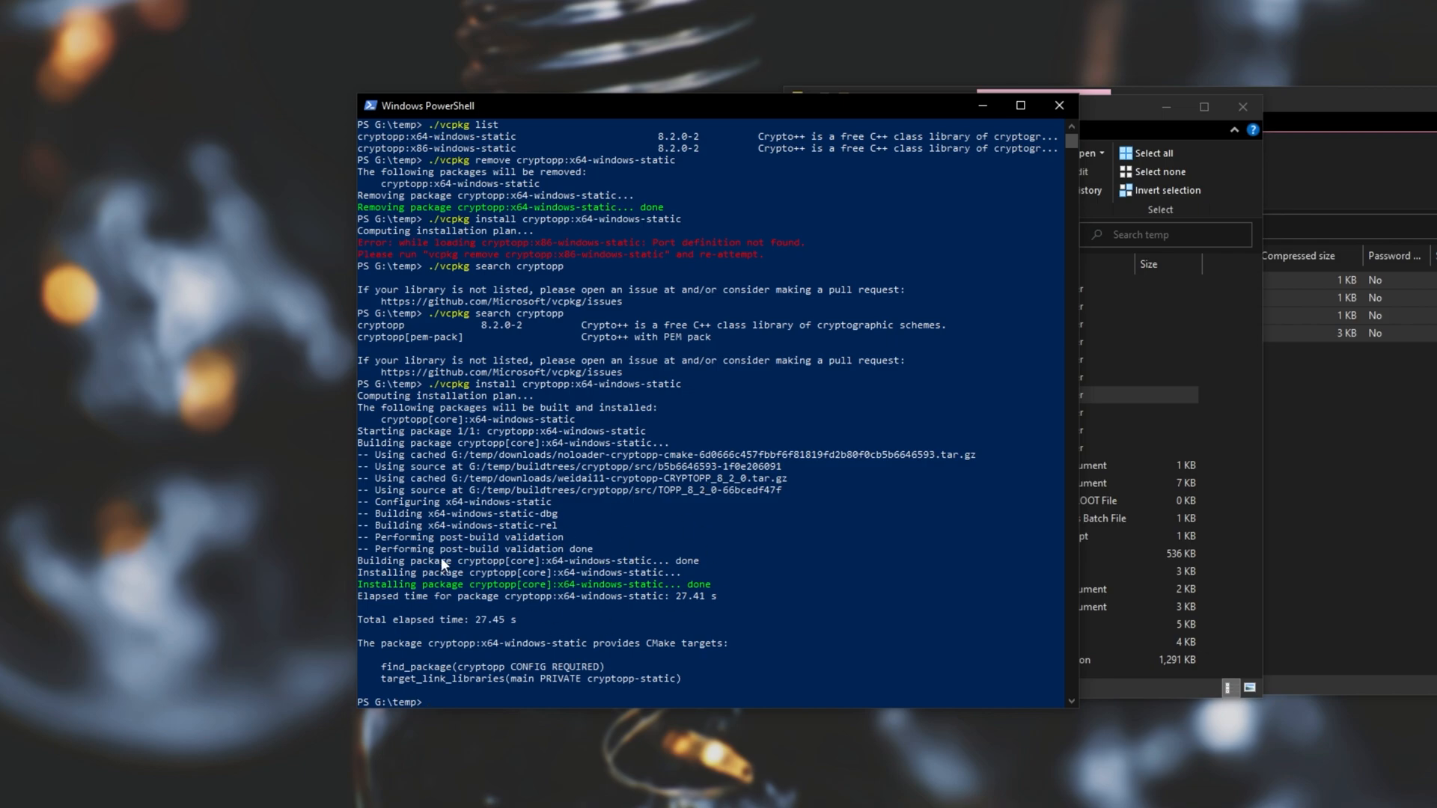
pyautogui.moveTo(1060, 105)
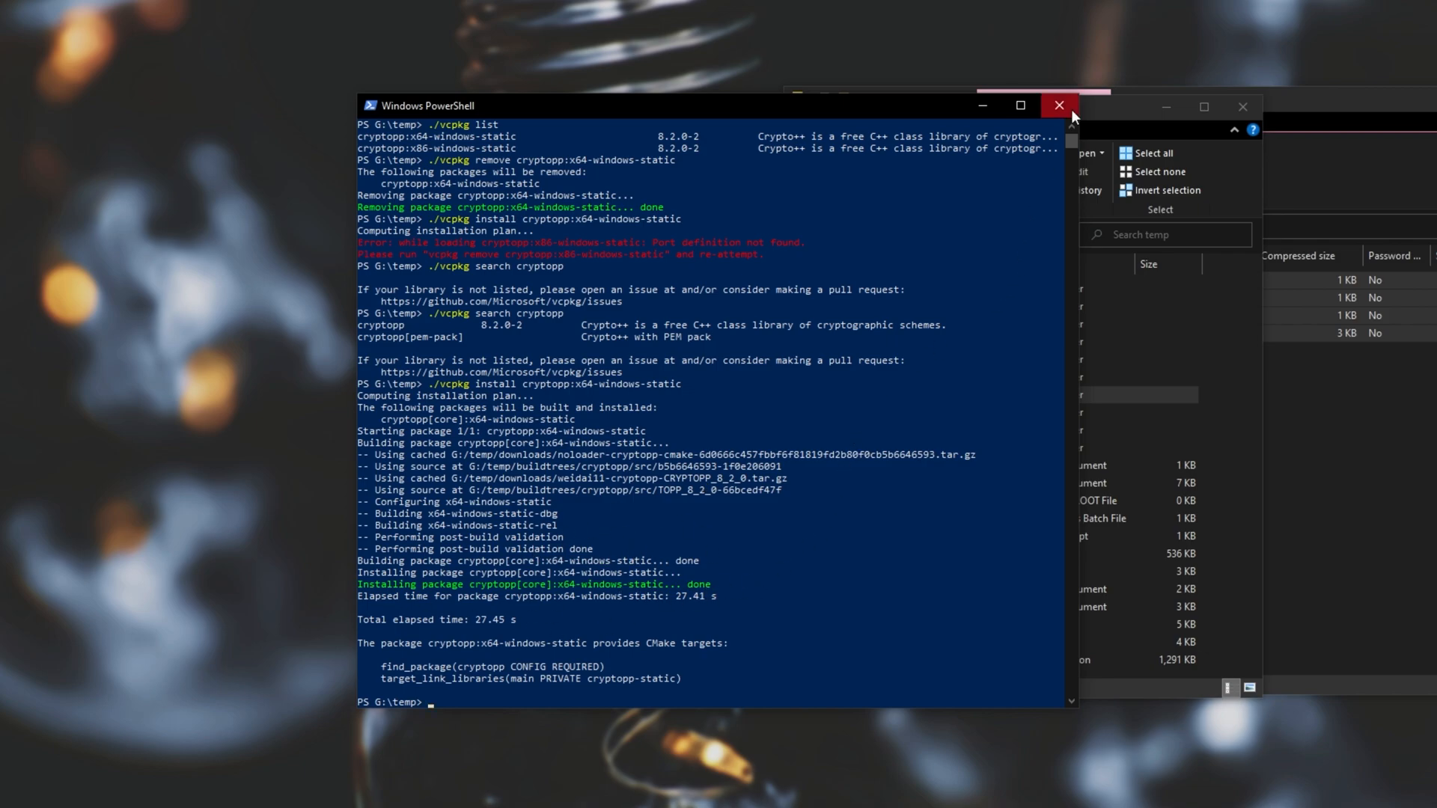